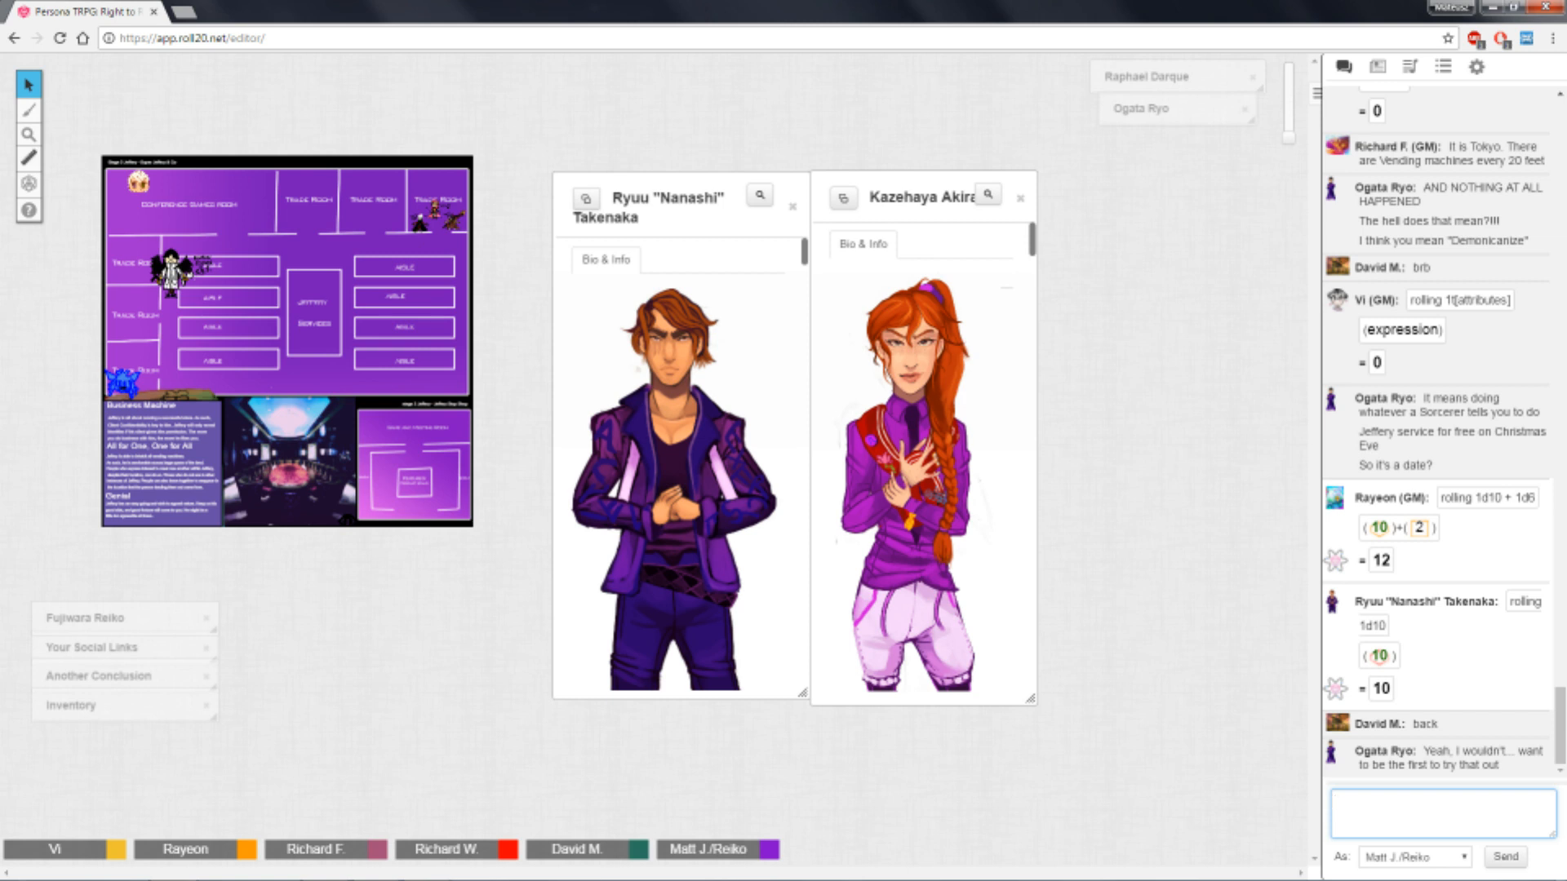
Type 'THE HOUSE ALWAYS WINS' into the Roll20 chat box.
left_click(1438, 814)
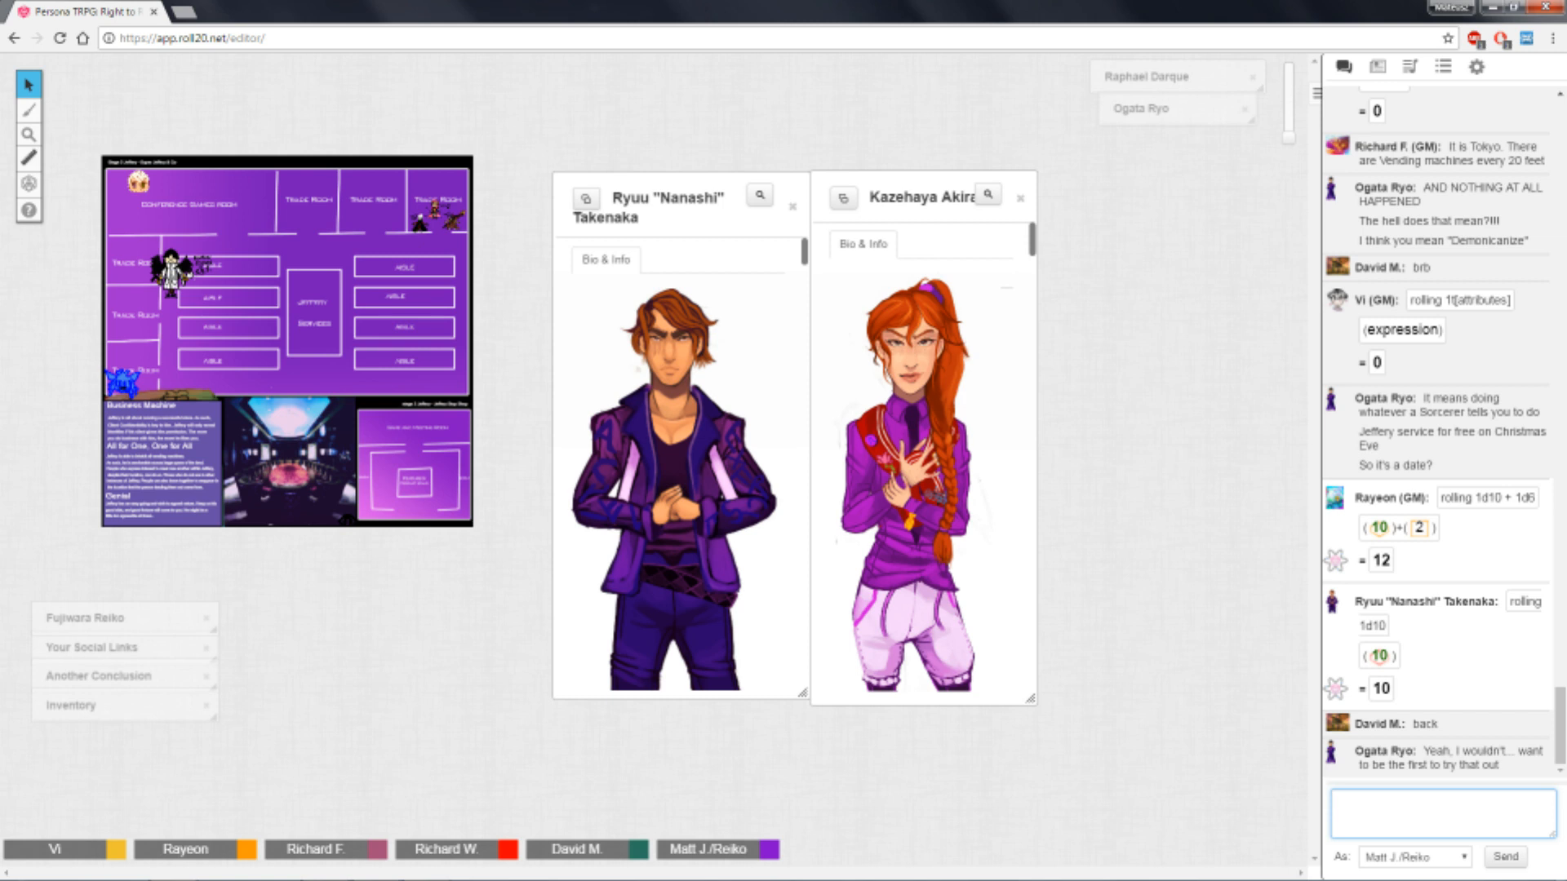
left_click(1439, 800)
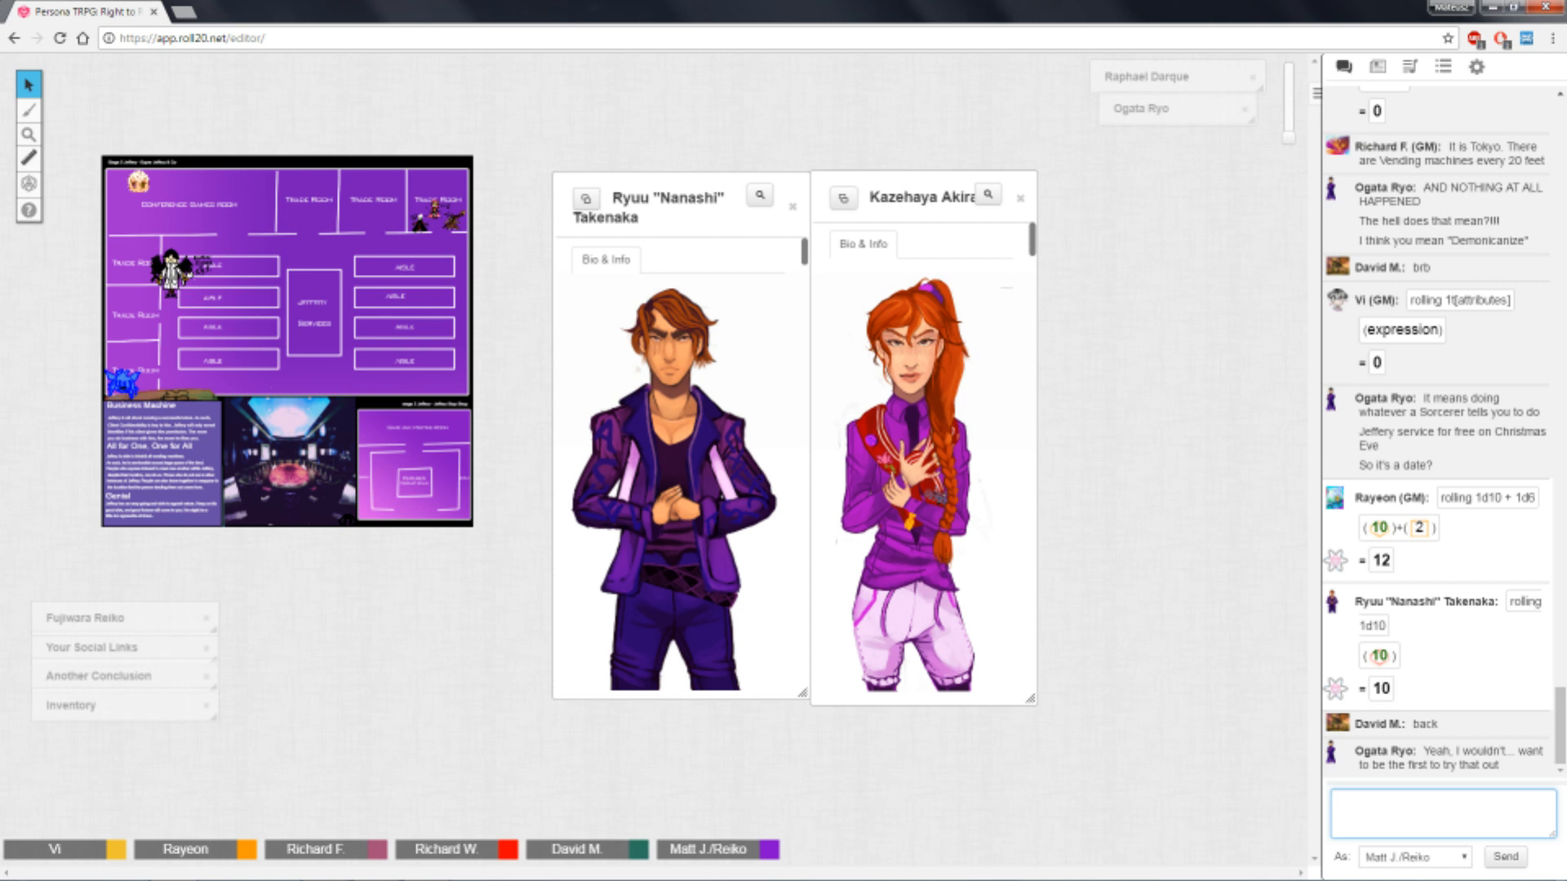
left_click(1438, 787)
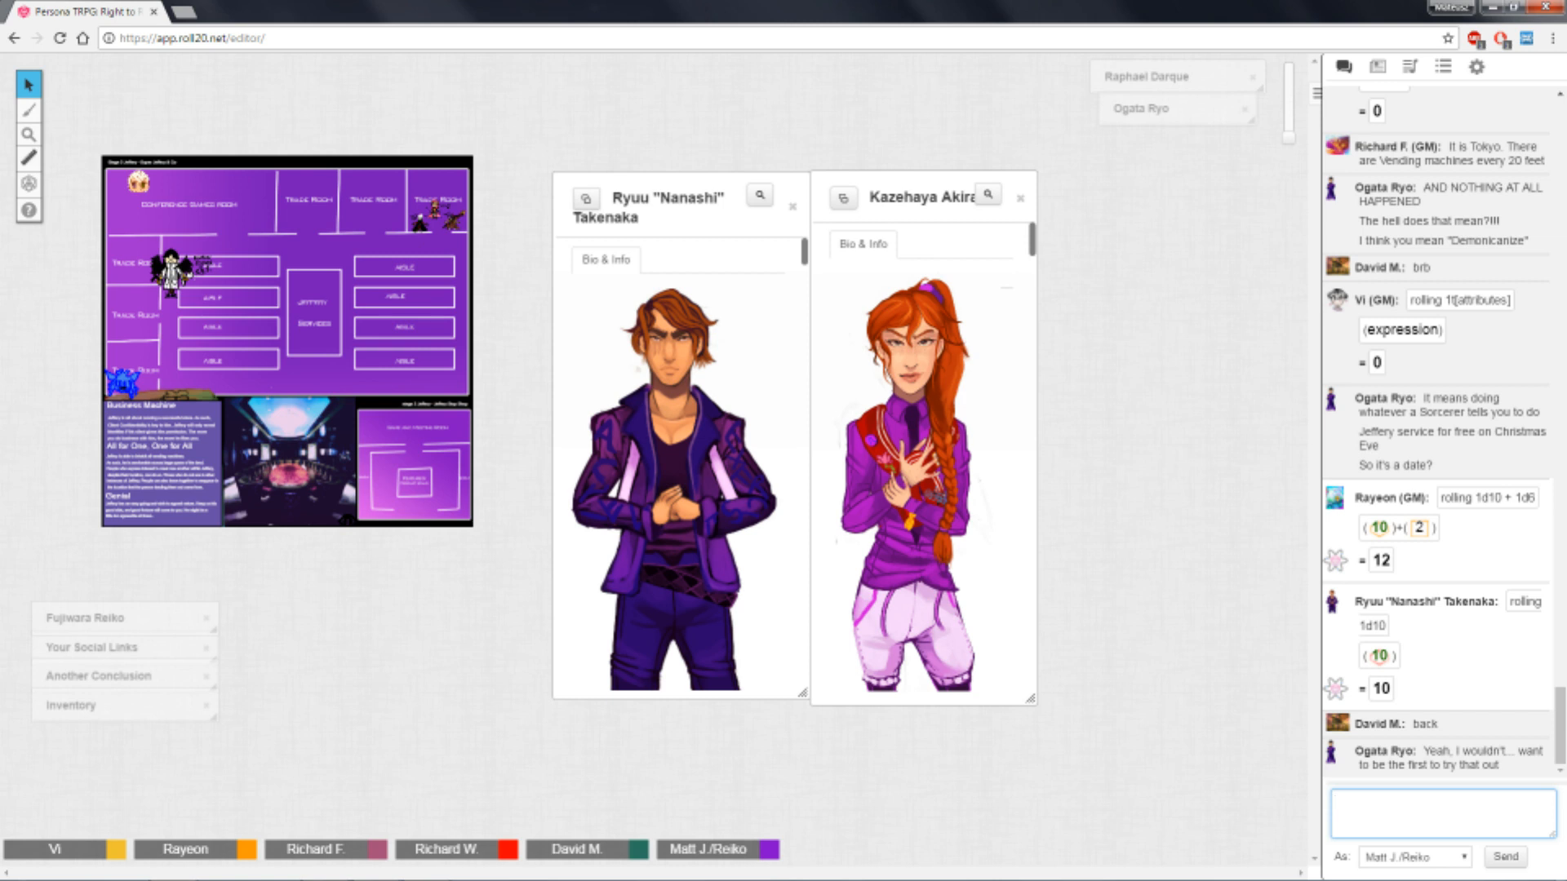
left_click(1439, 788)
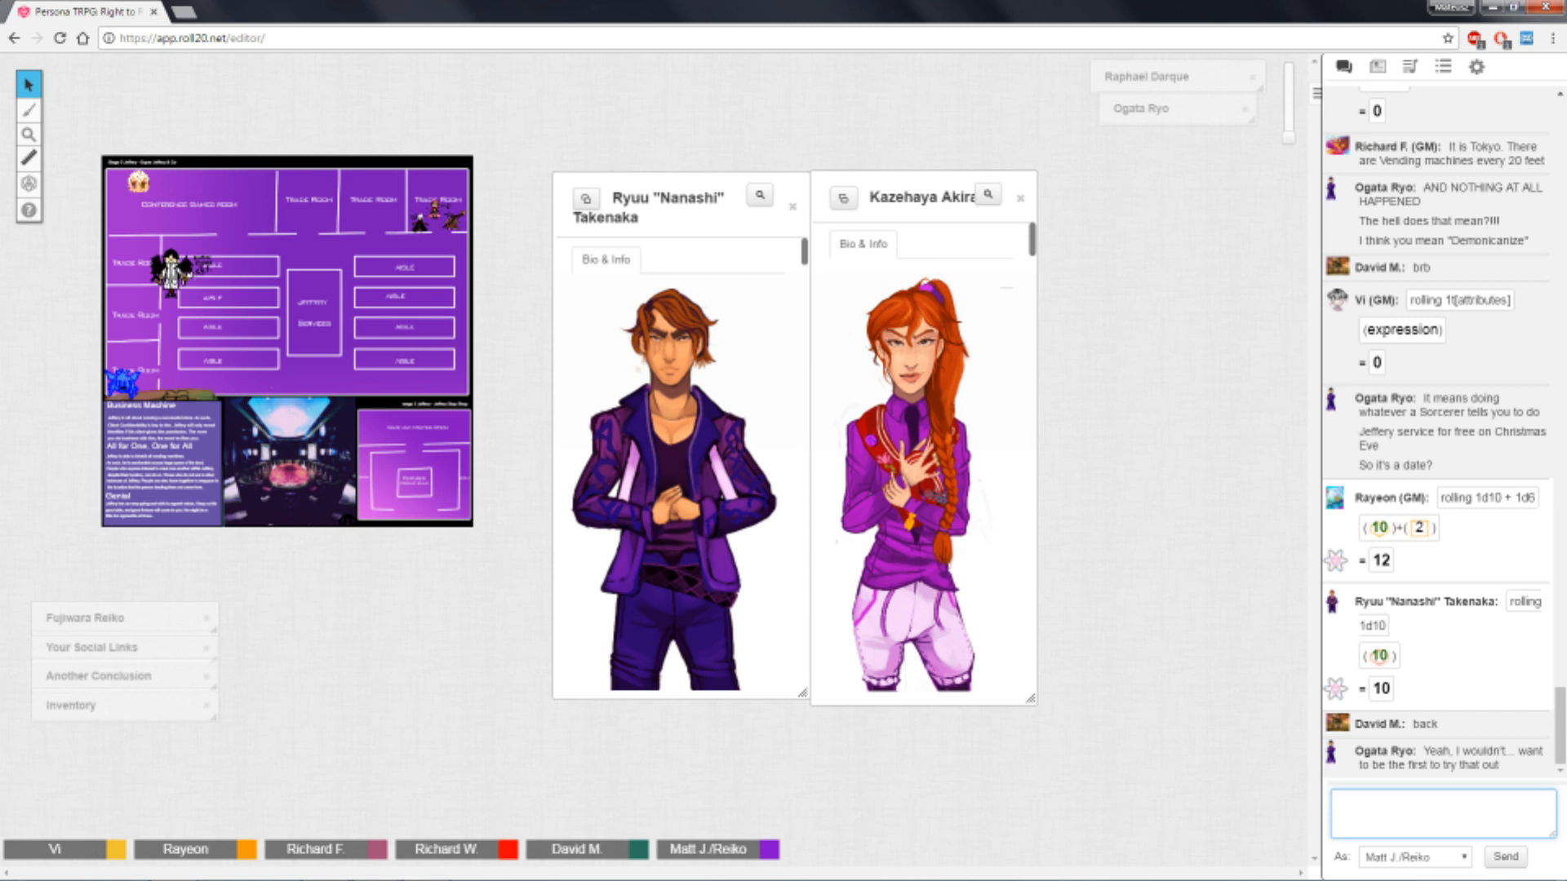
left_click(1440, 814)
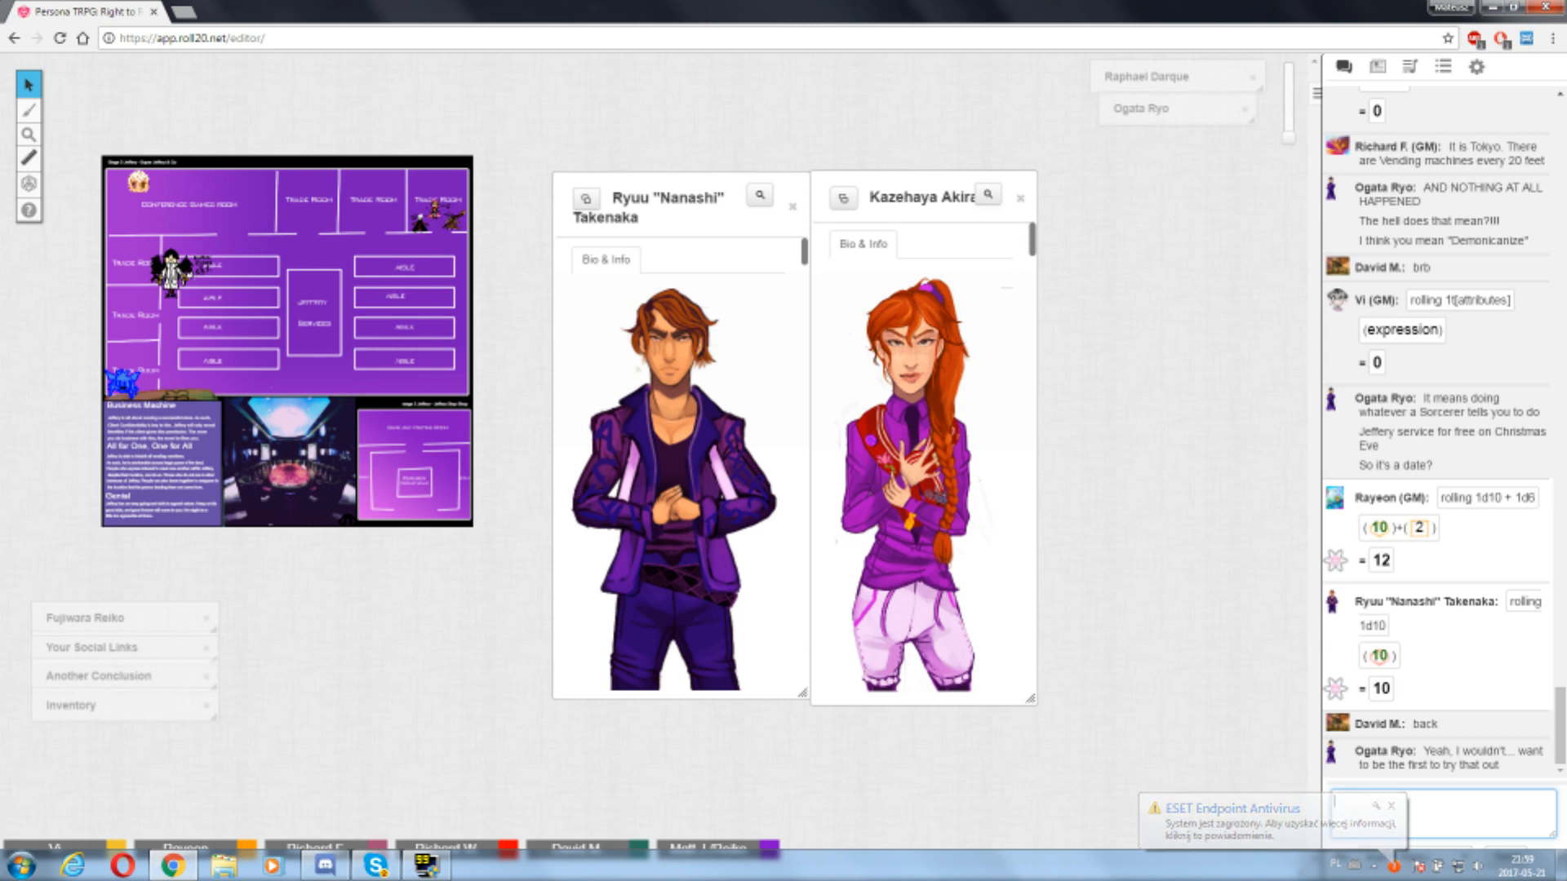
left_click(1390, 806)
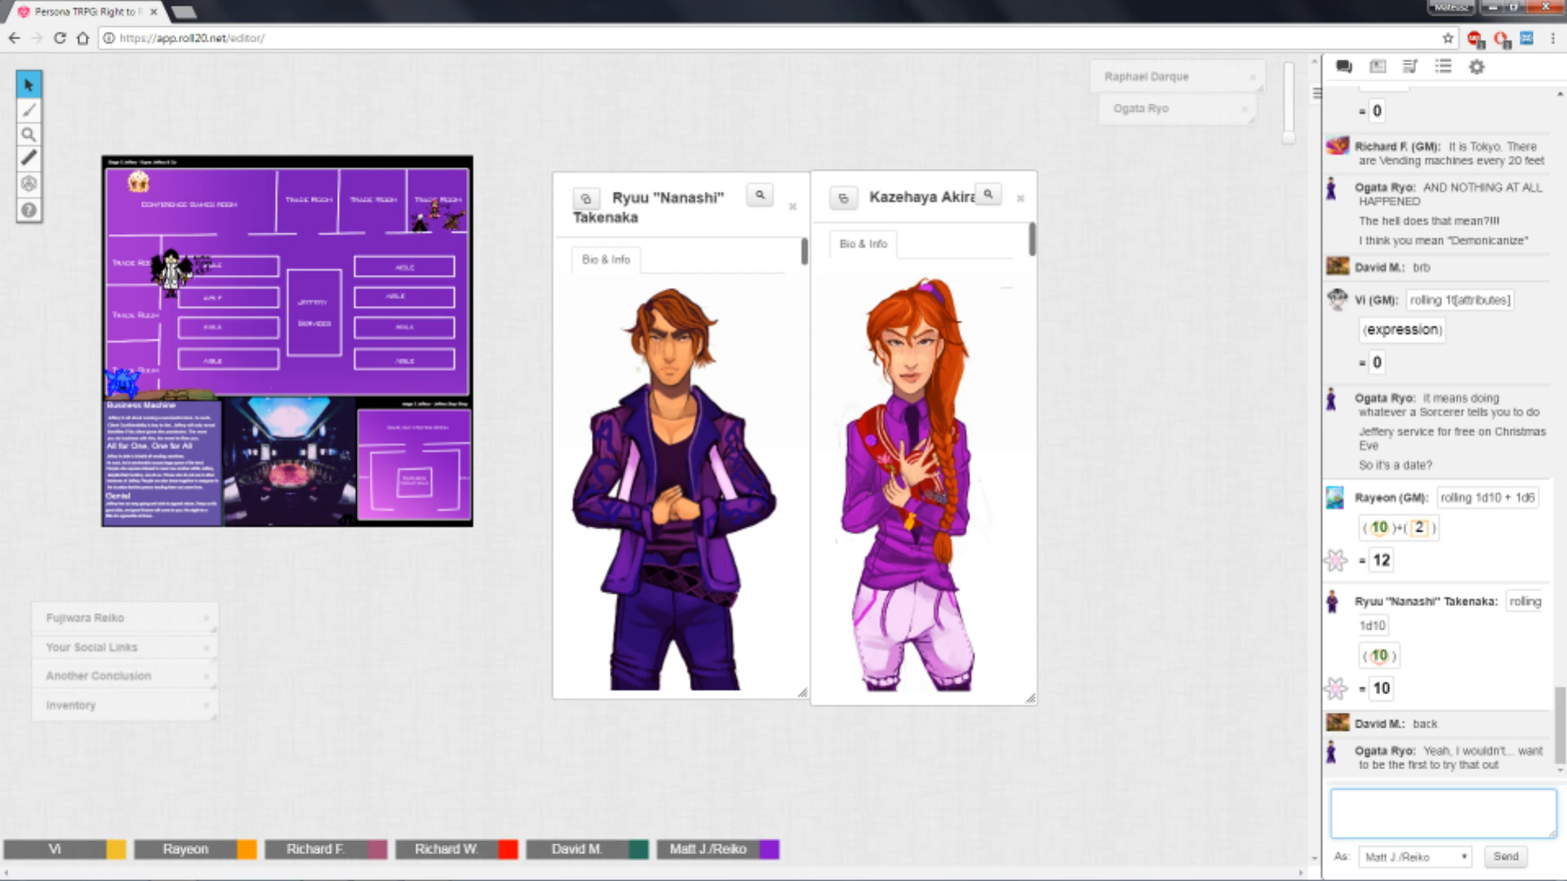
type("THE")
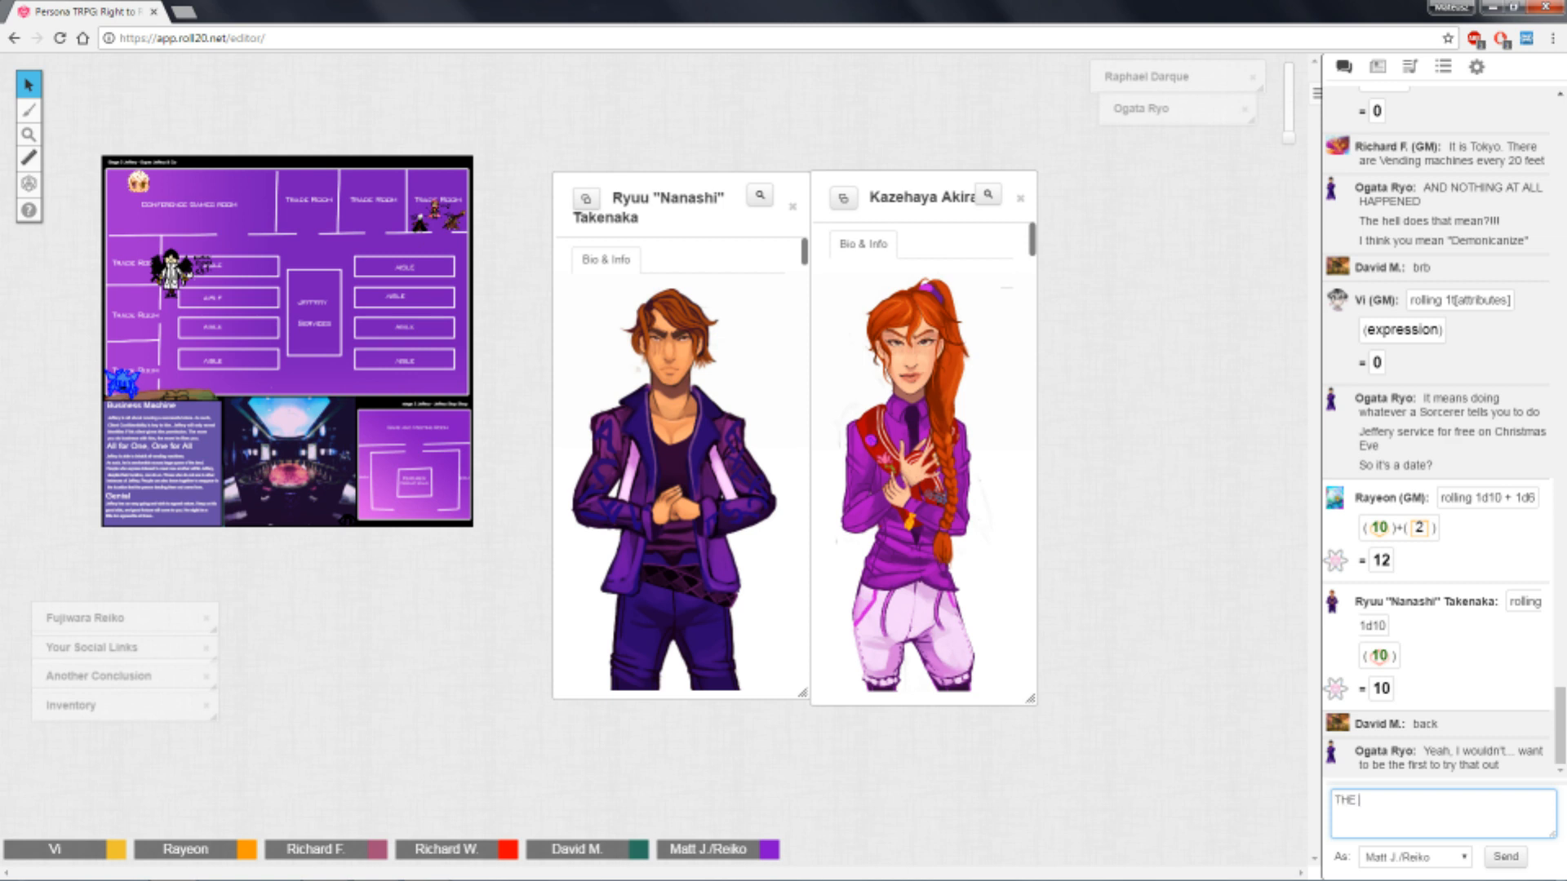
type("HOUSE ALWAYS WI")
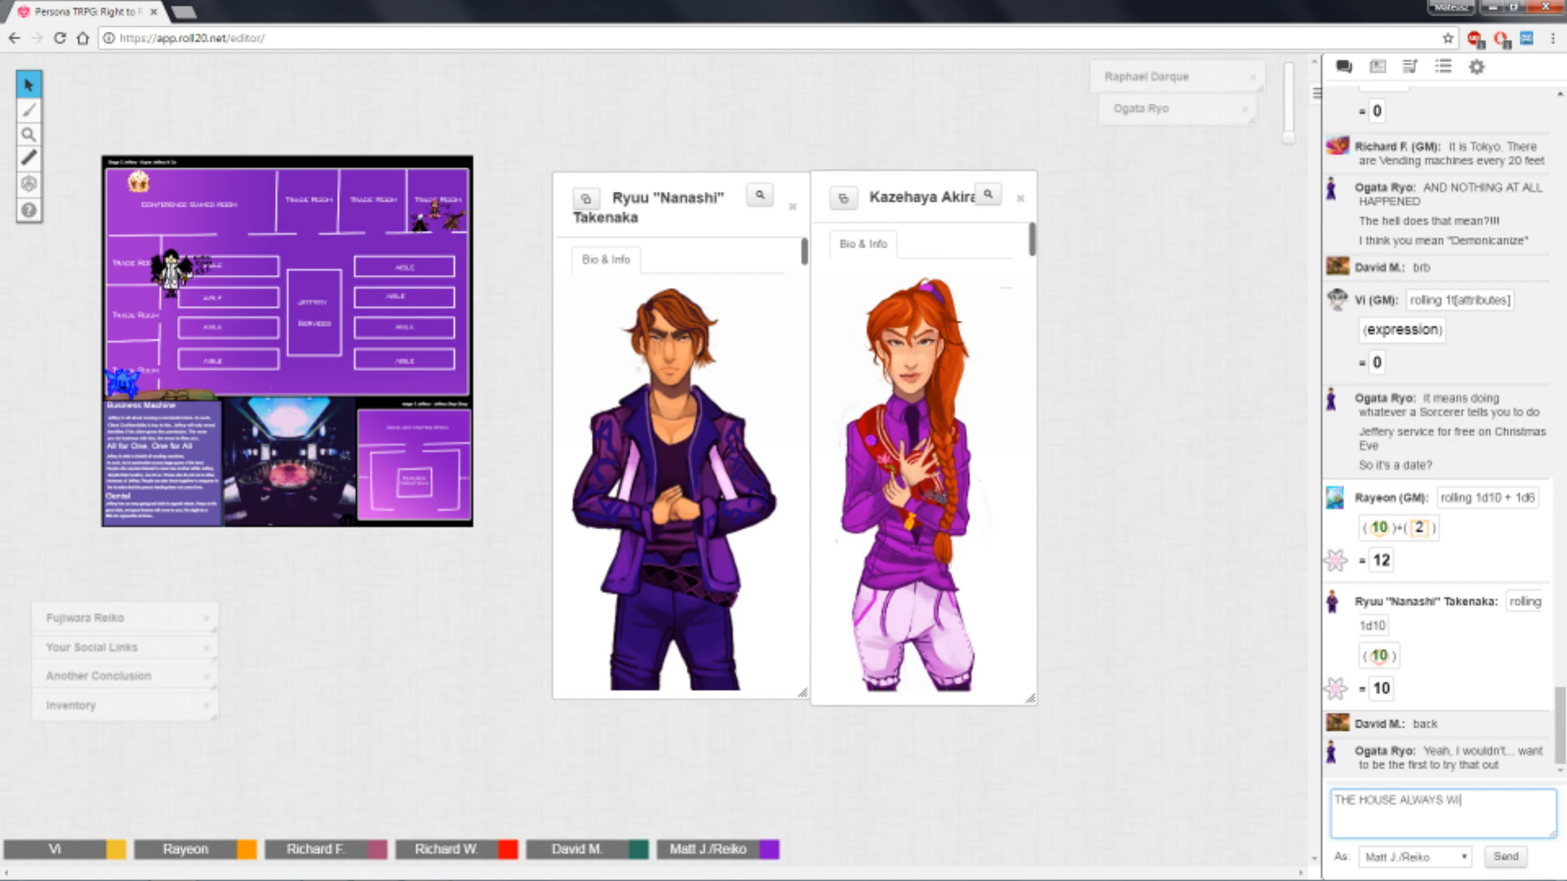
type("NS")
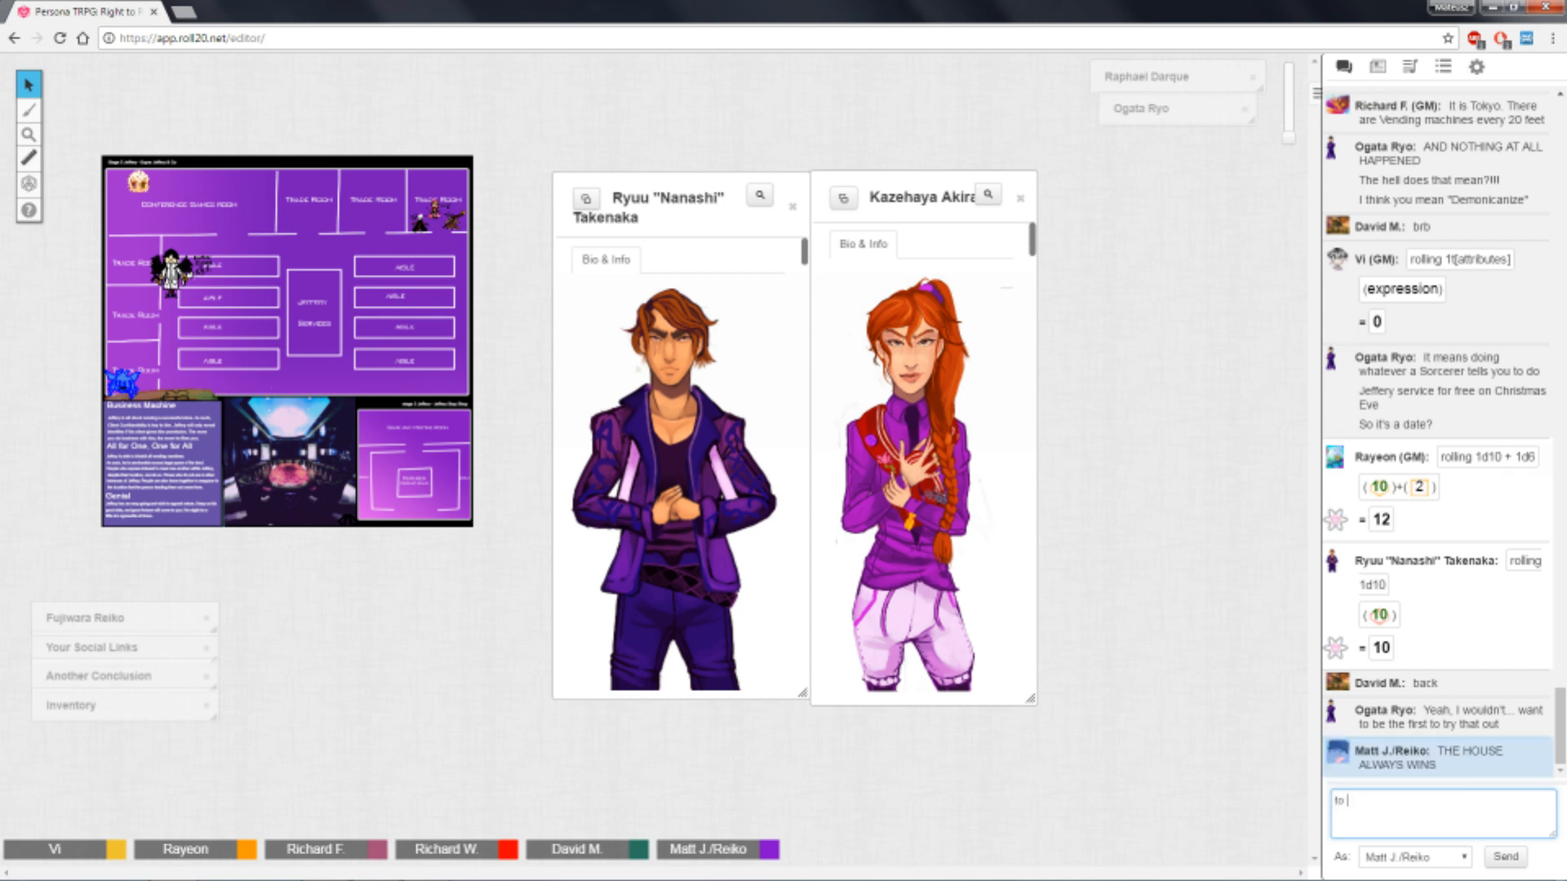
Type the follow-up line quoting Fallout New Vegas as Matt J./Reiko.
type("quote Fa")
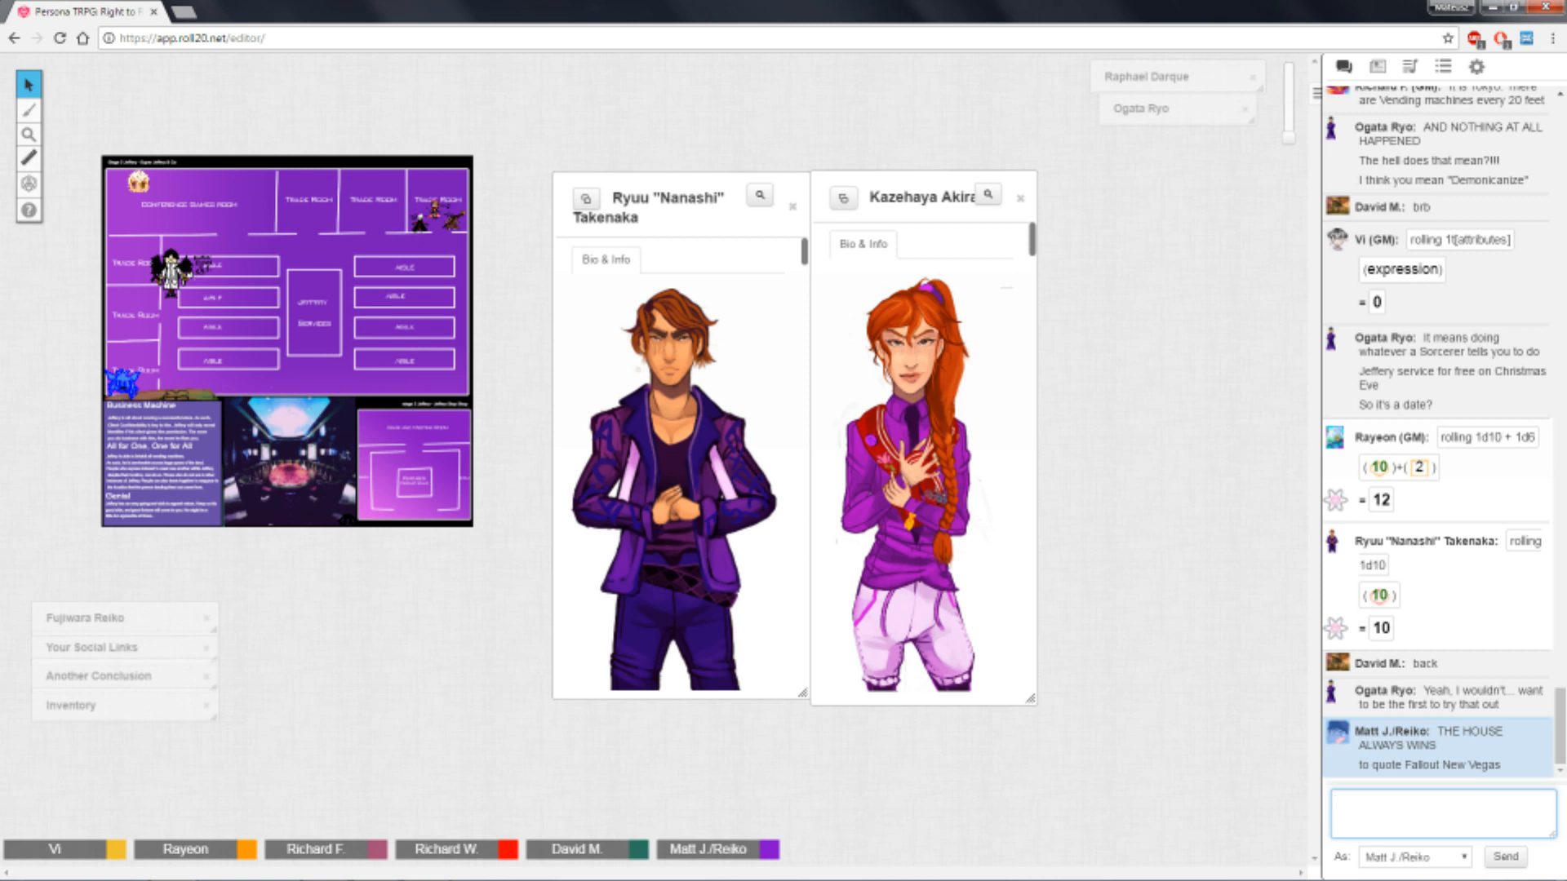
Follow the GM's roll totaling 17 and the Magician and Judgement arcana draws.
left_click(1434, 814)
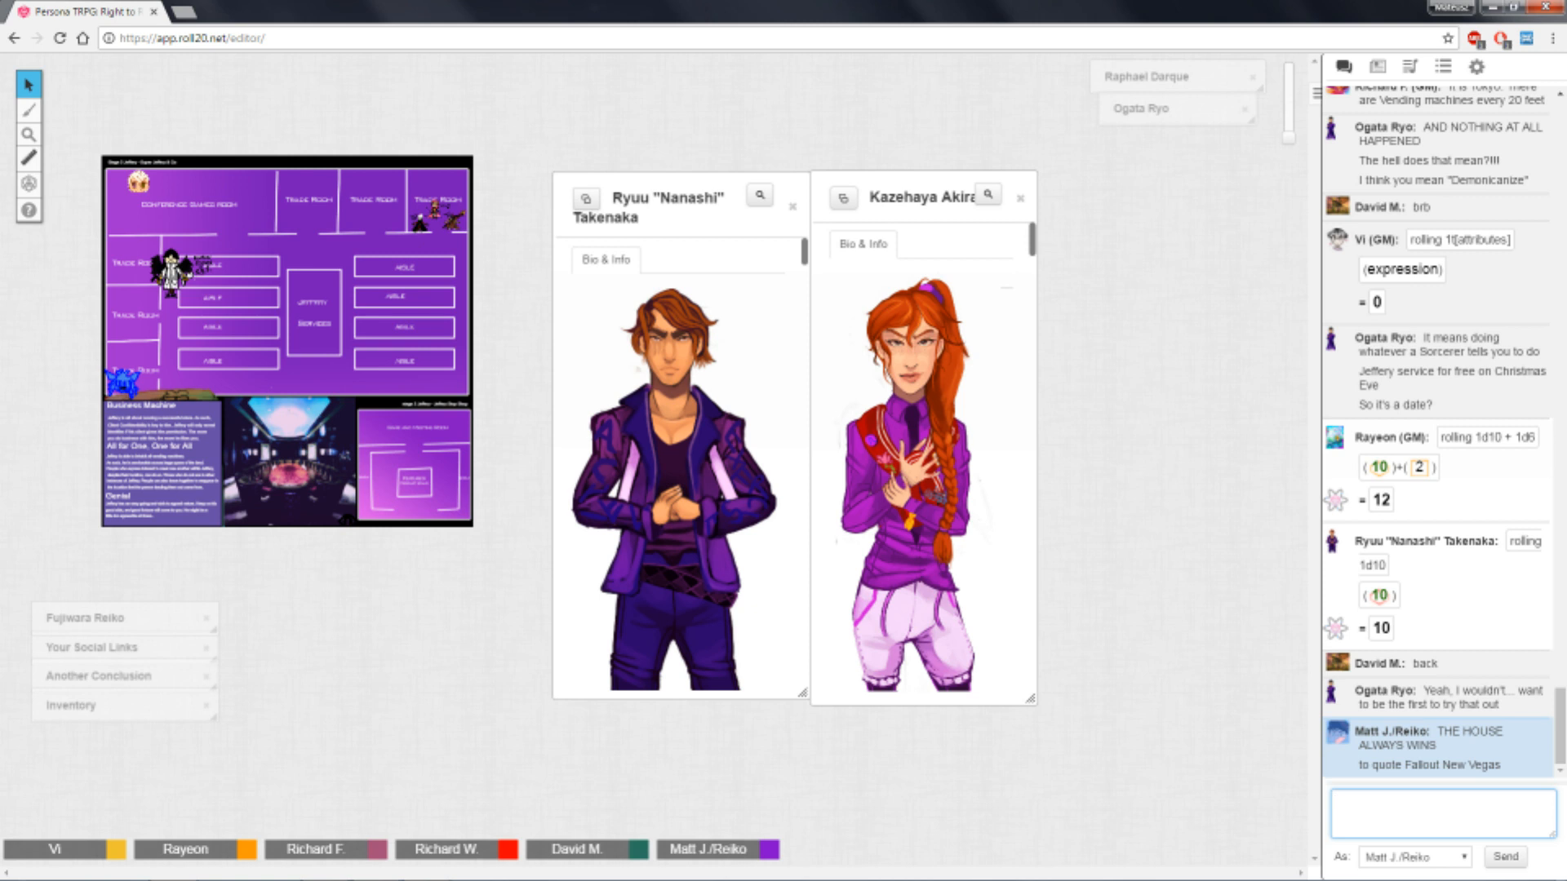
left_click(1430, 809)
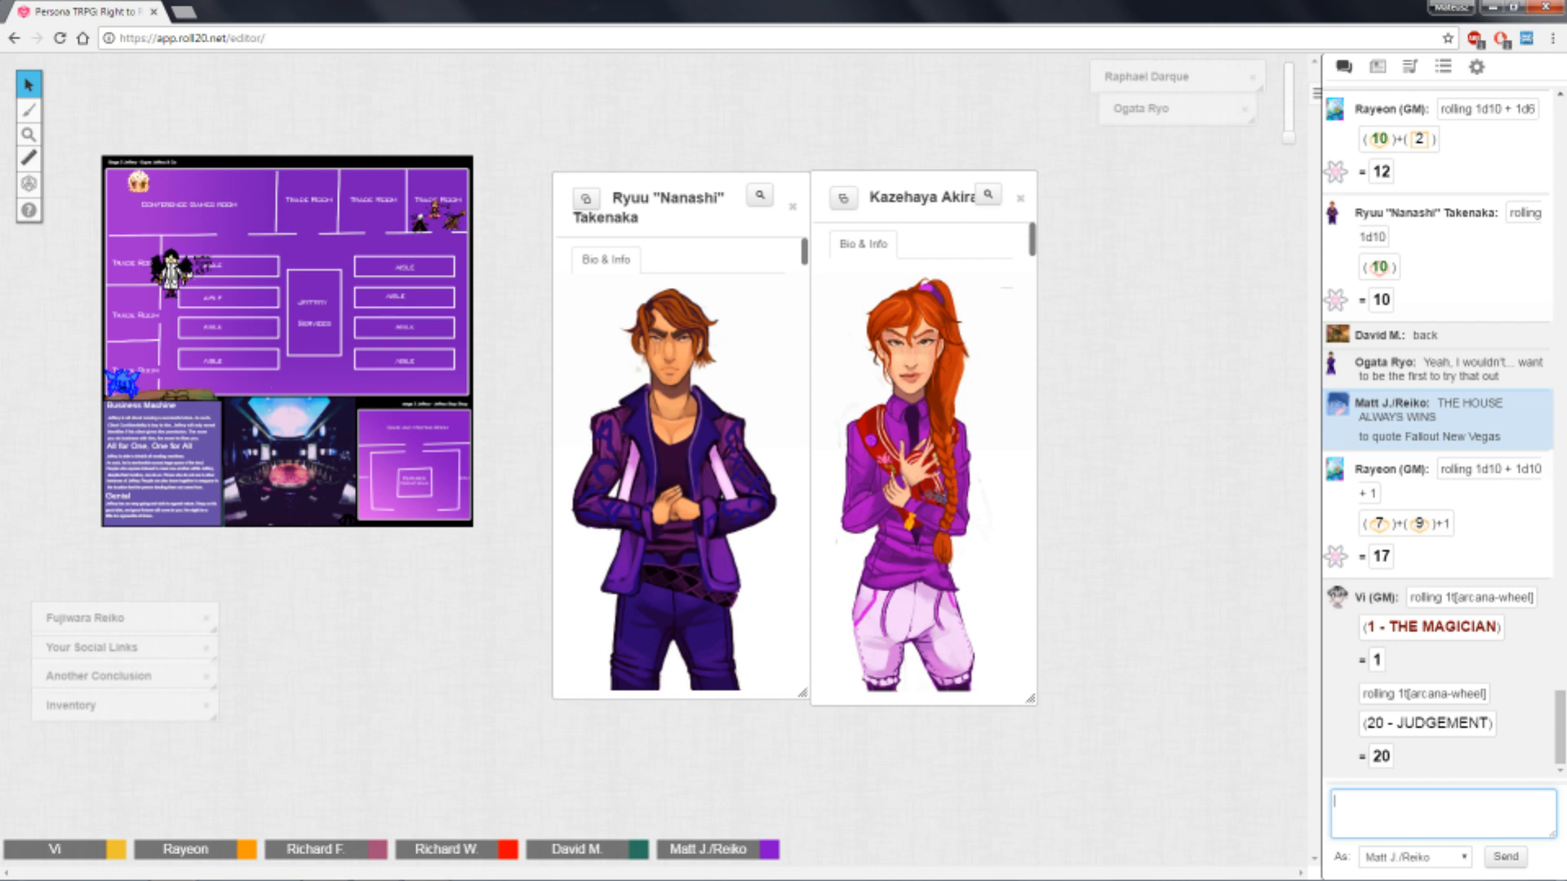
left_click(1438, 807)
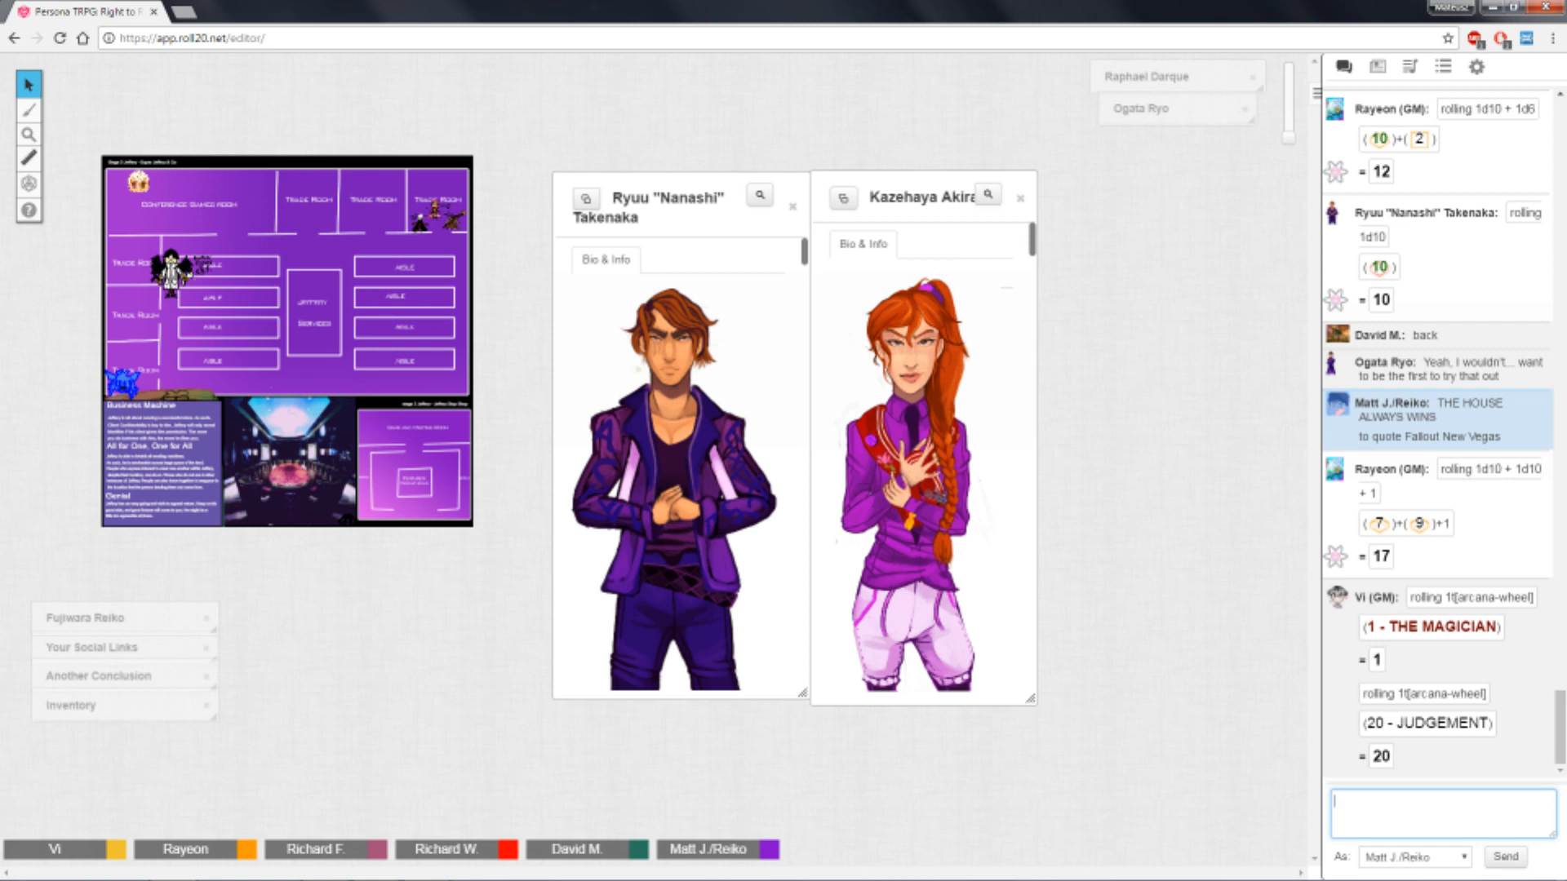
left_click(861, 243)
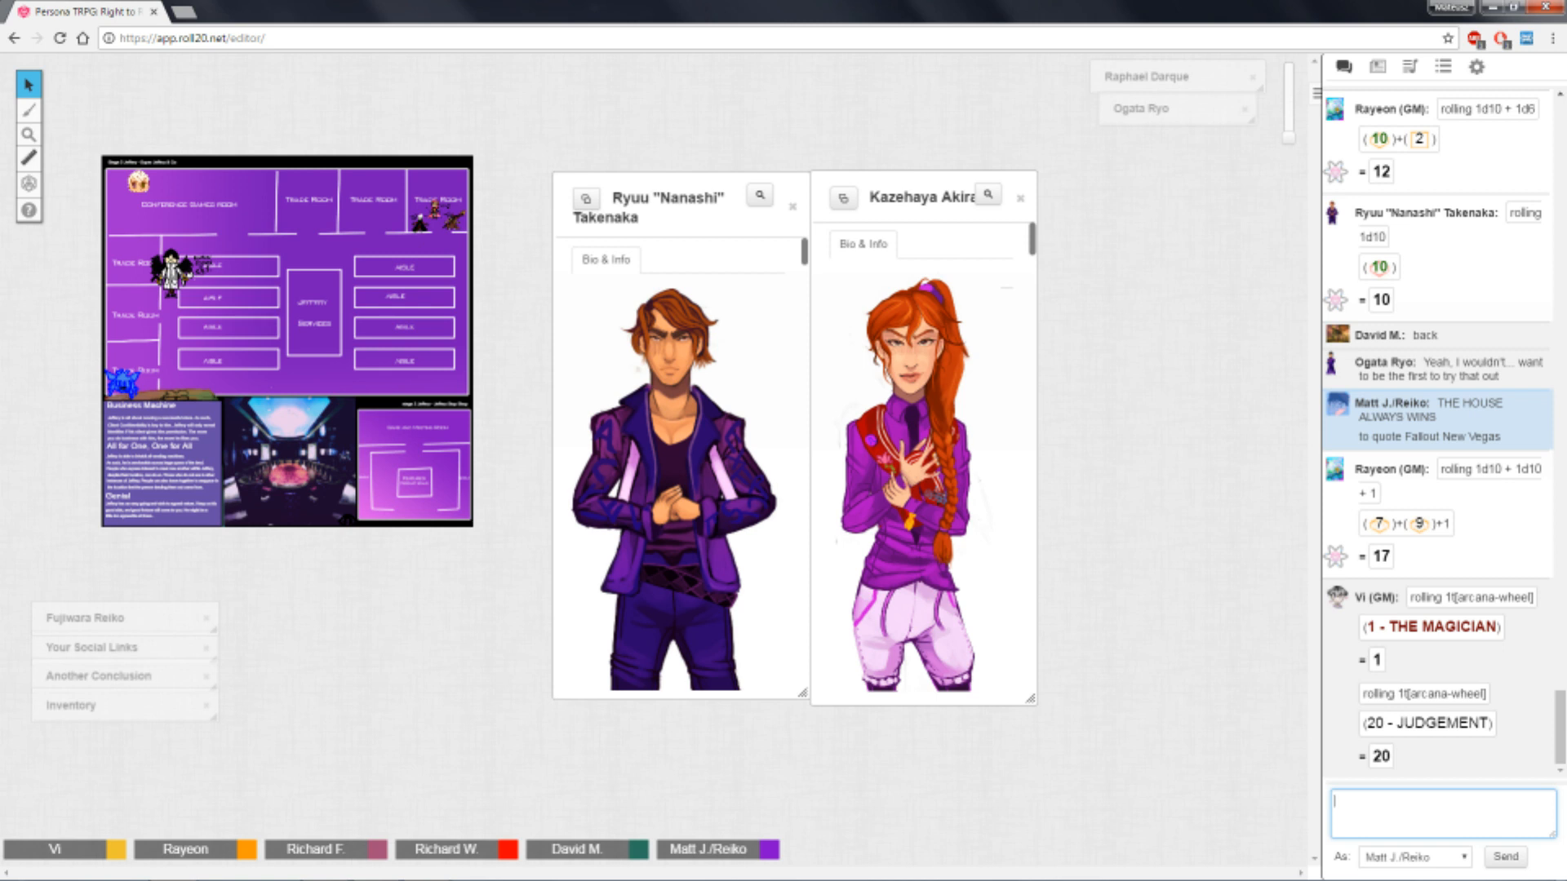
scroll("down", 3)
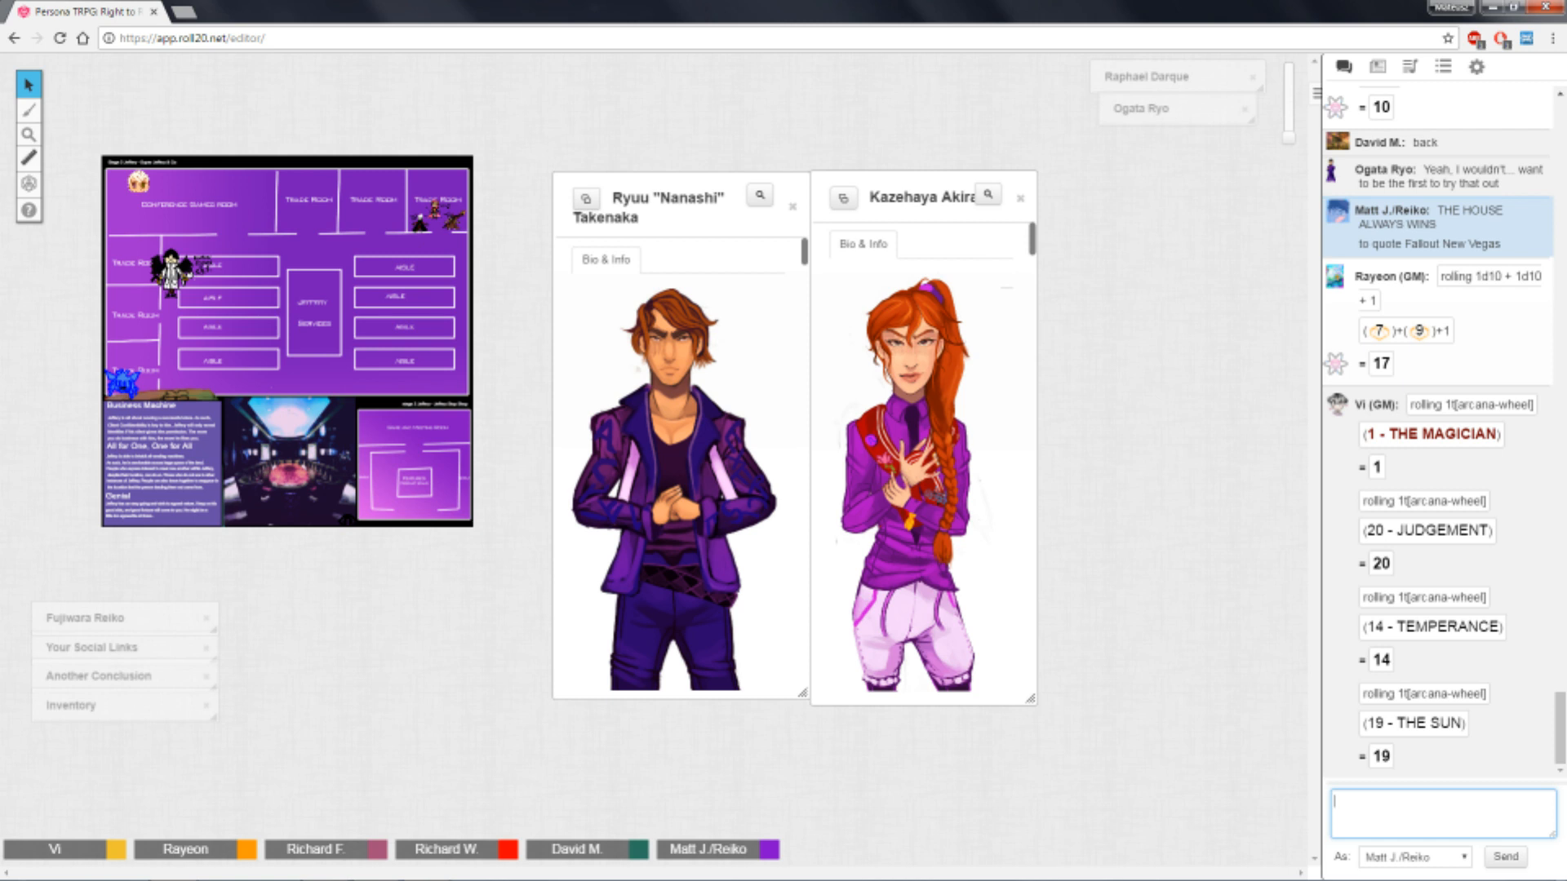
left_click(1439, 810)
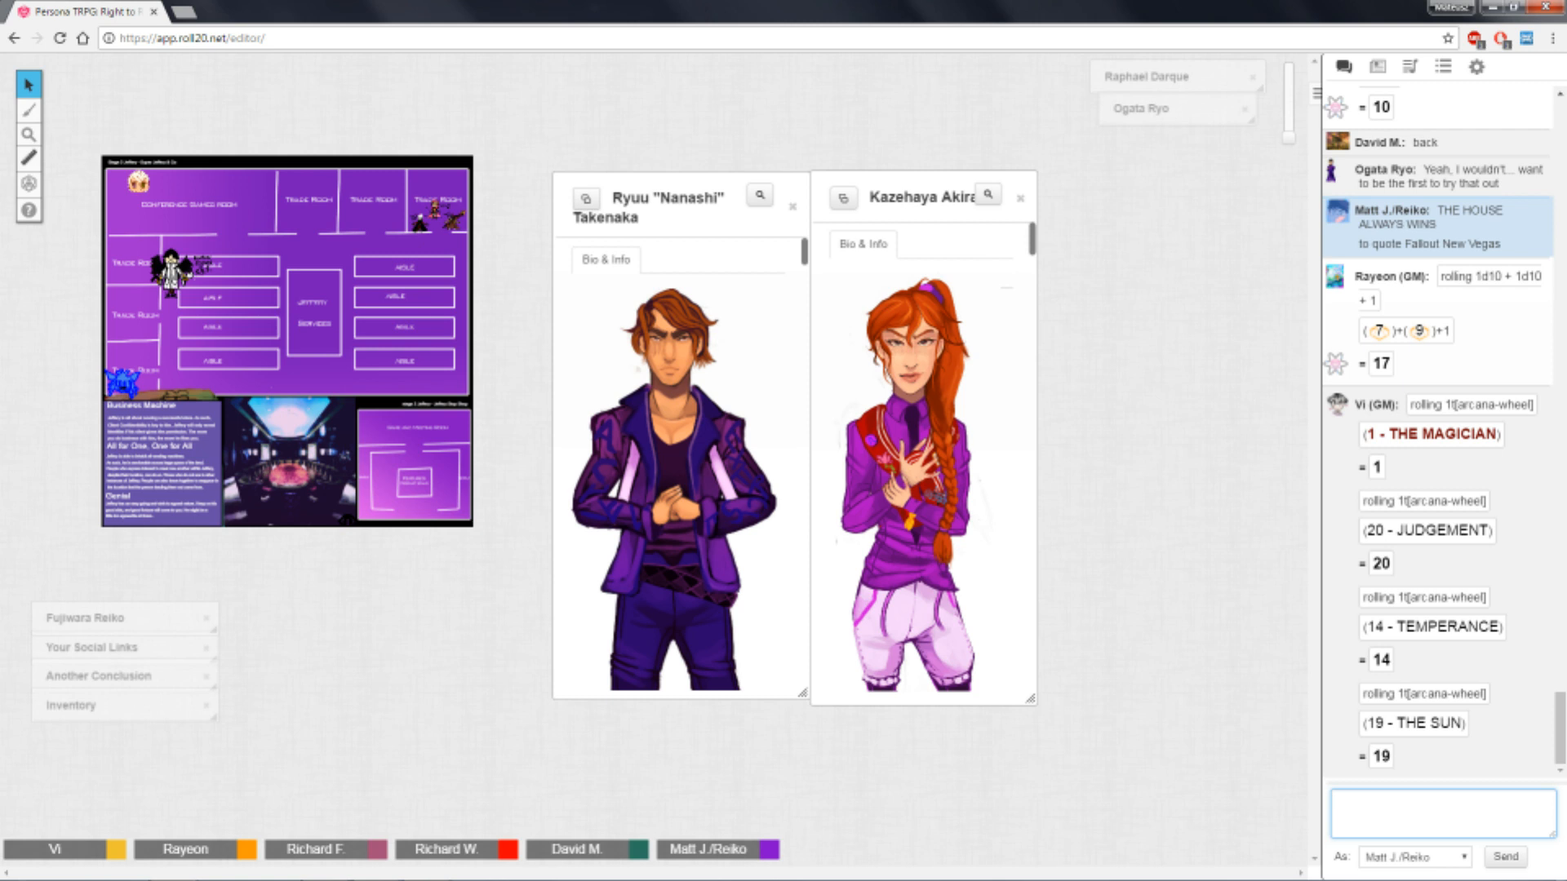
left_click(1439, 812)
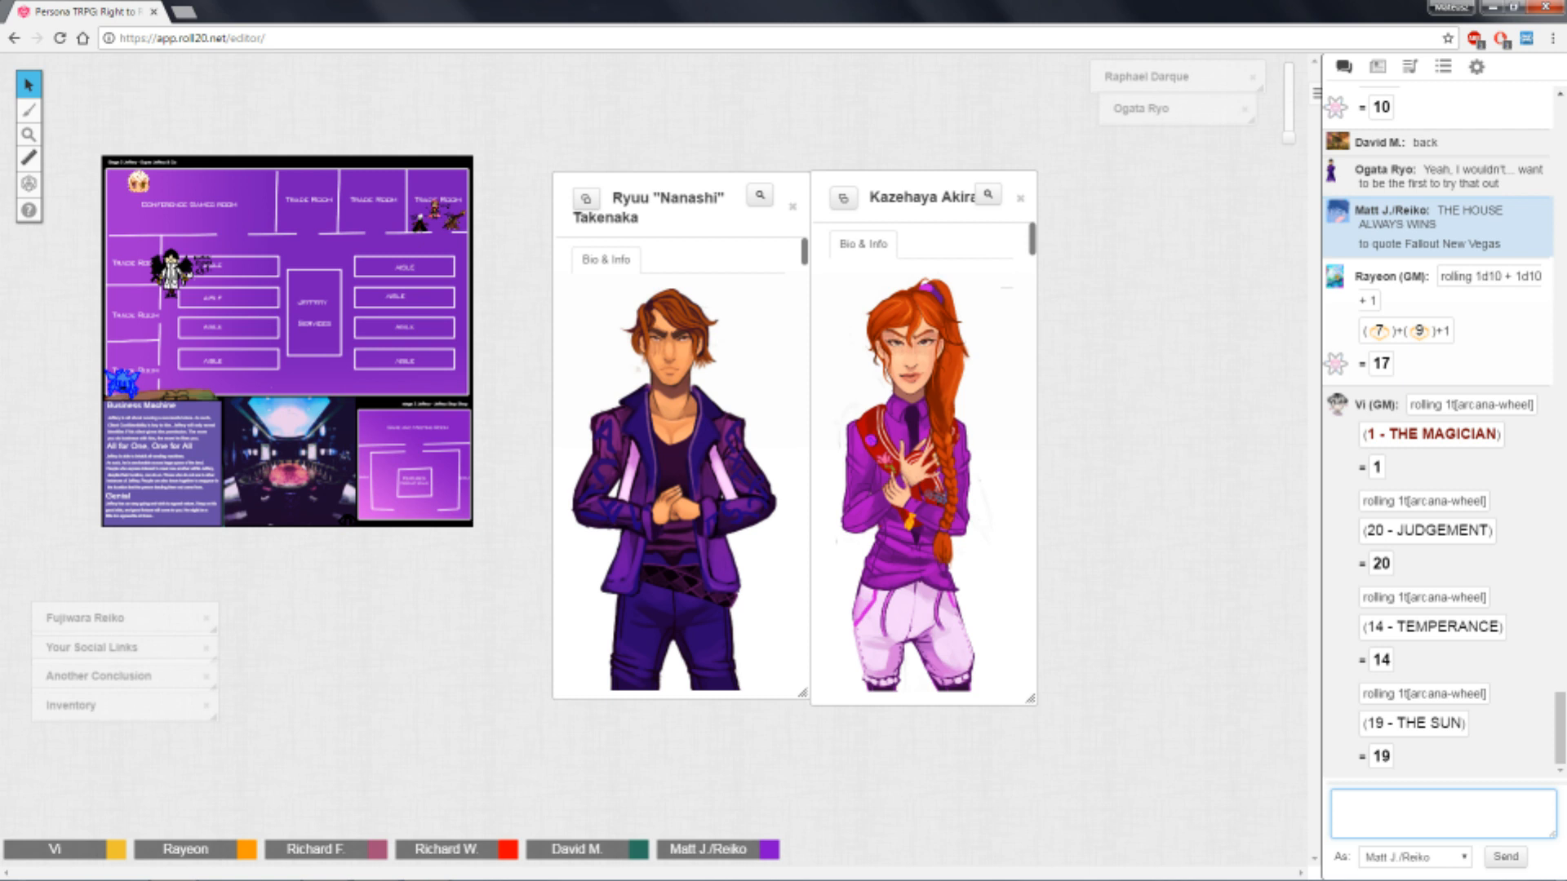
left_click(1439, 811)
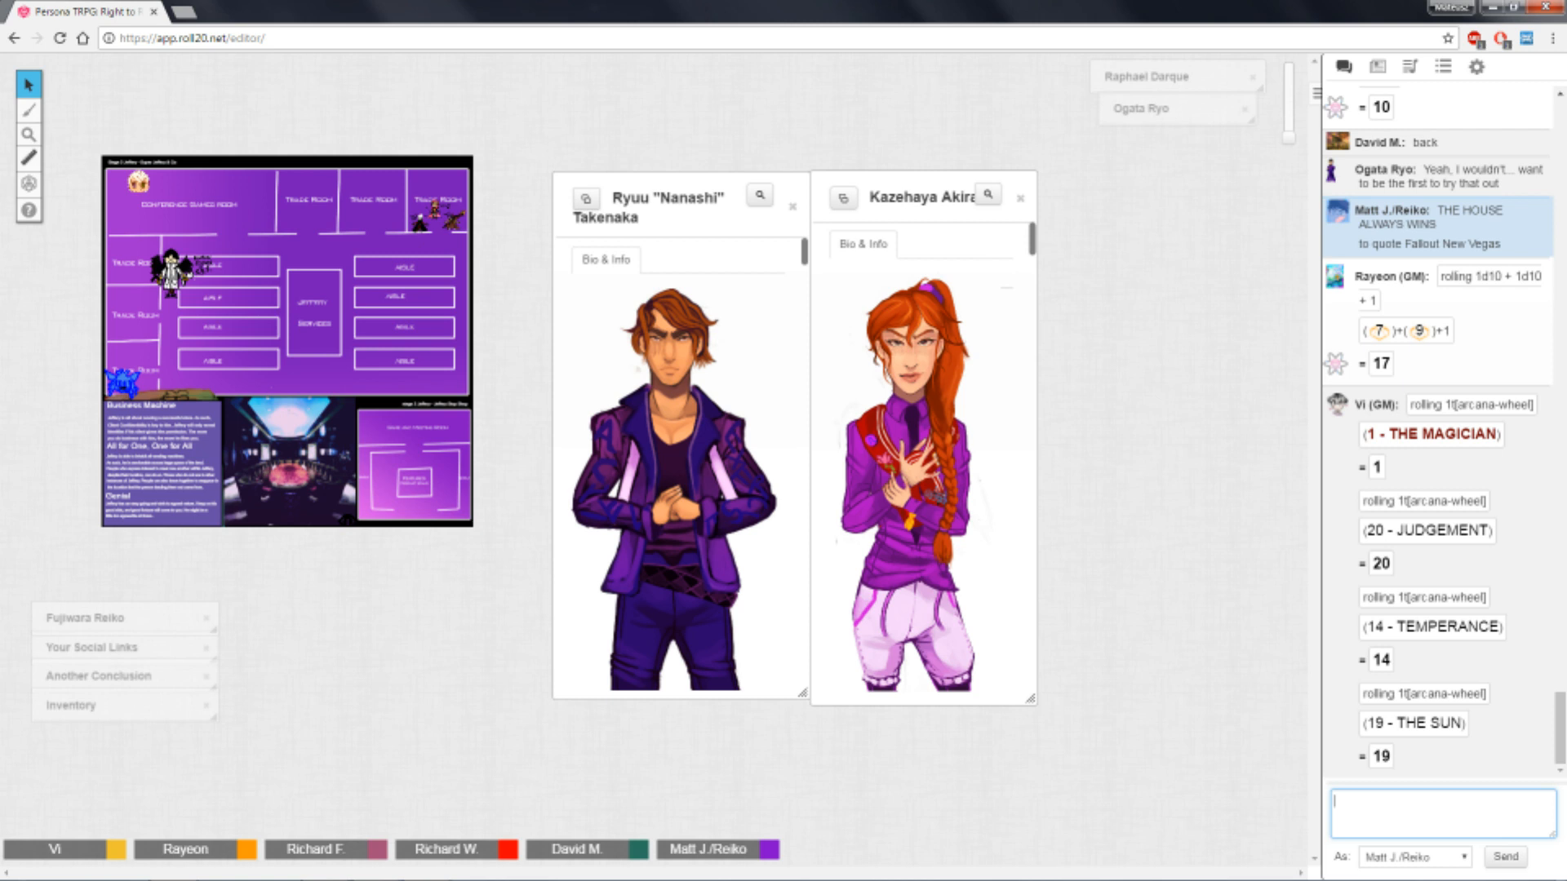
type("Tomomo-n")
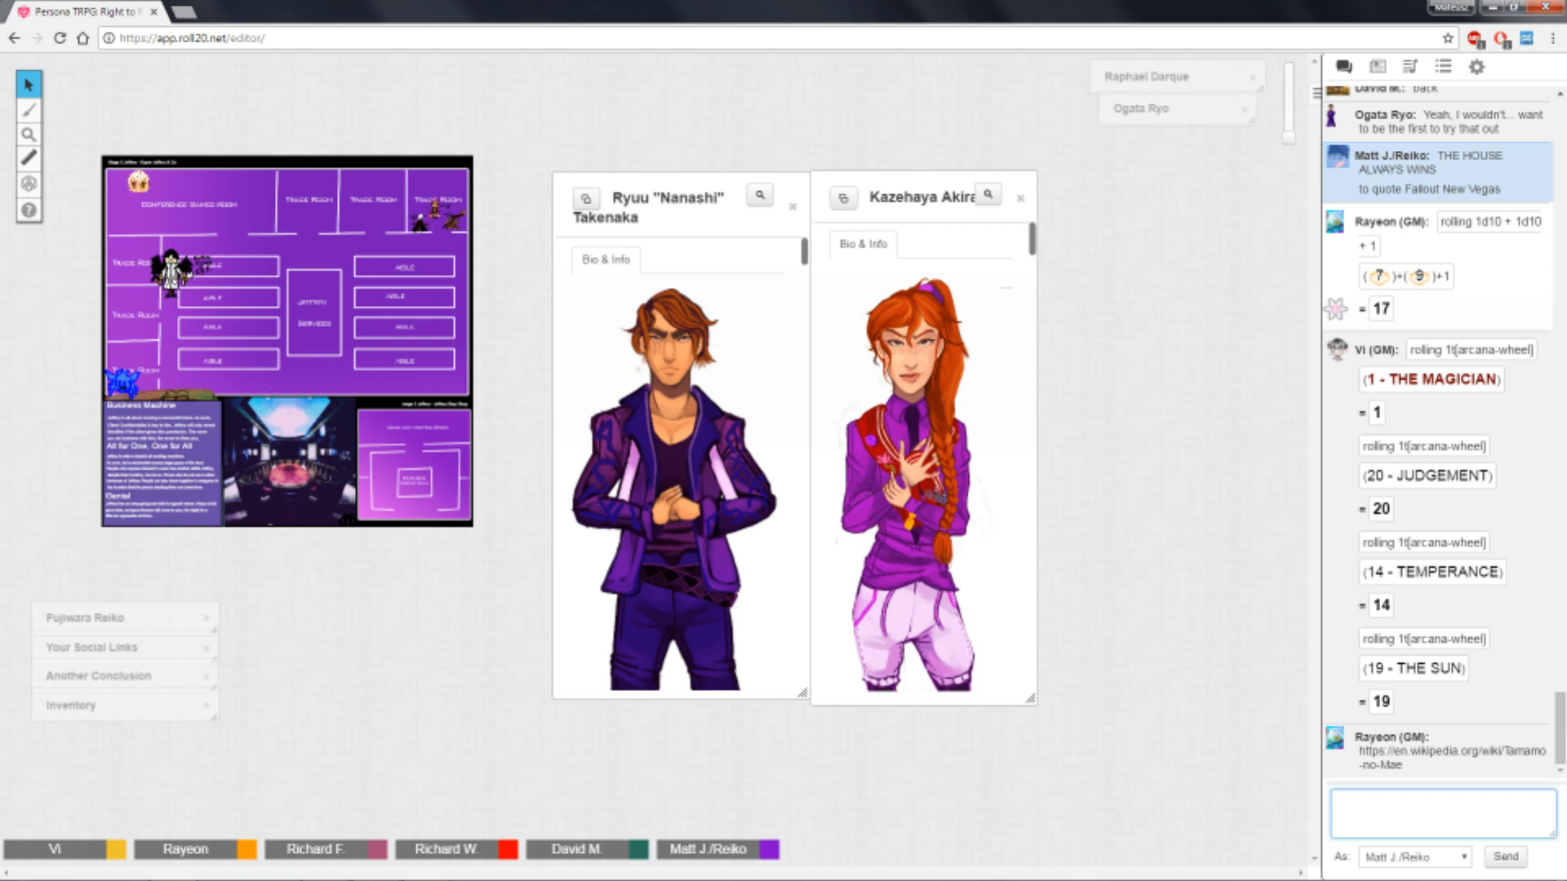
left_click(1439, 814)
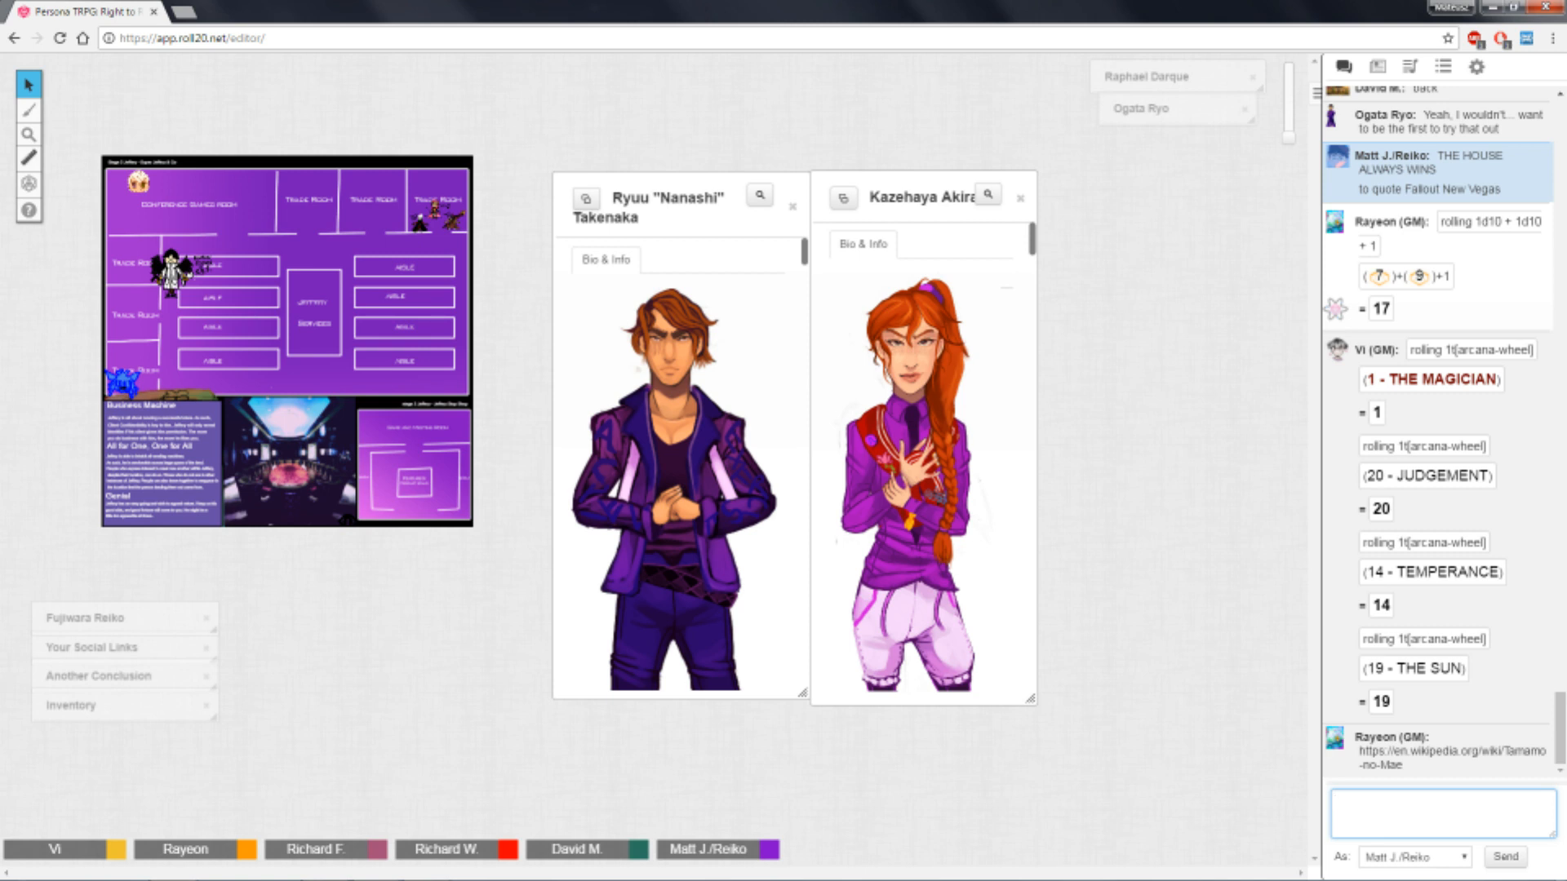
left_click(1441, 813)
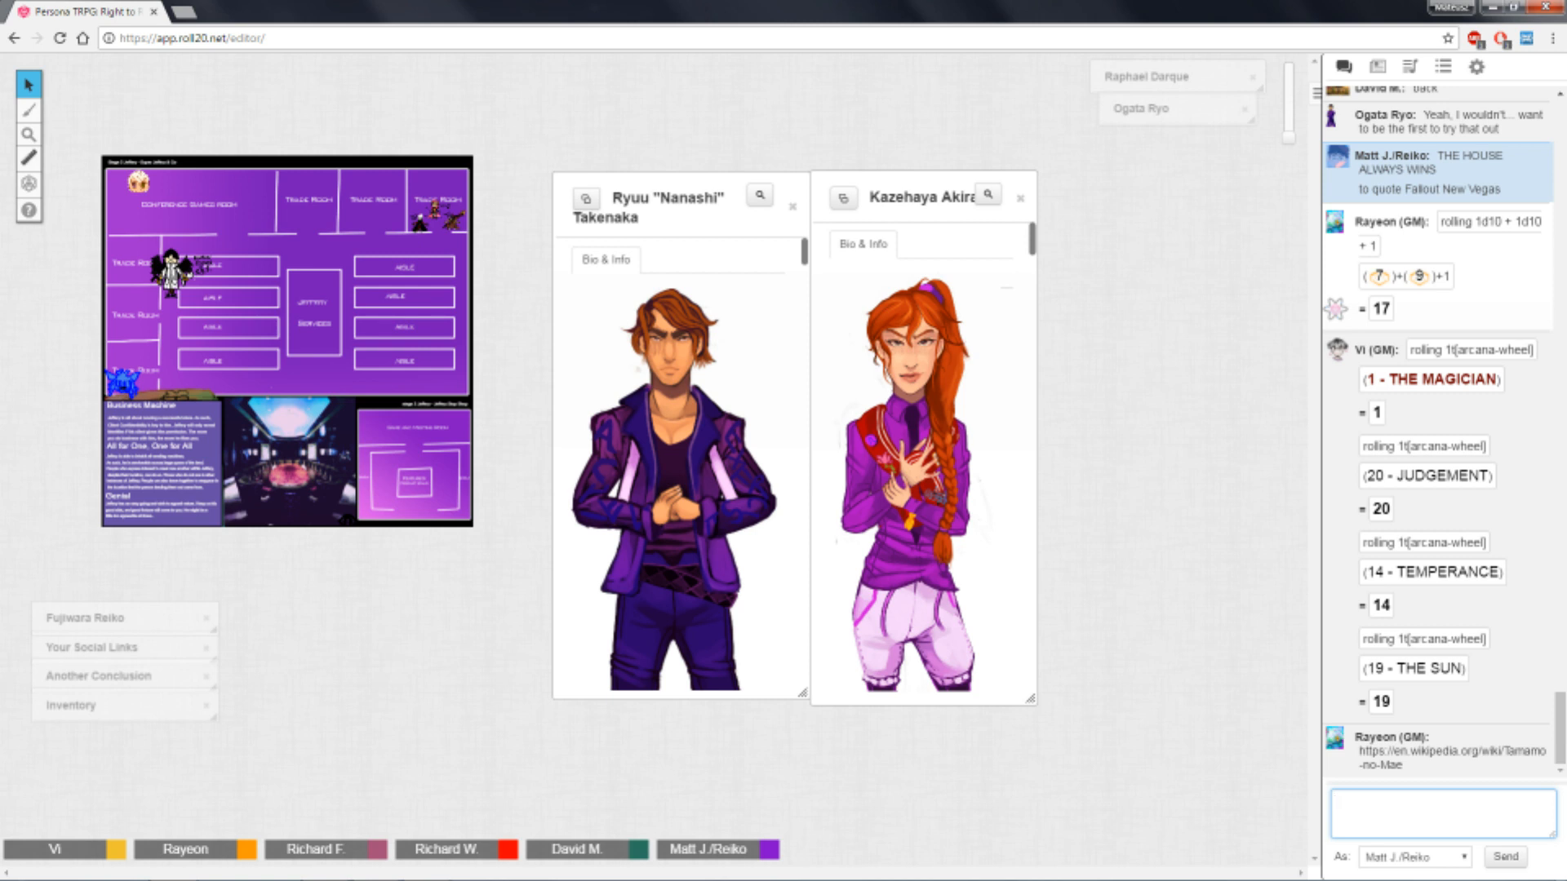
left_click(1439, 811)
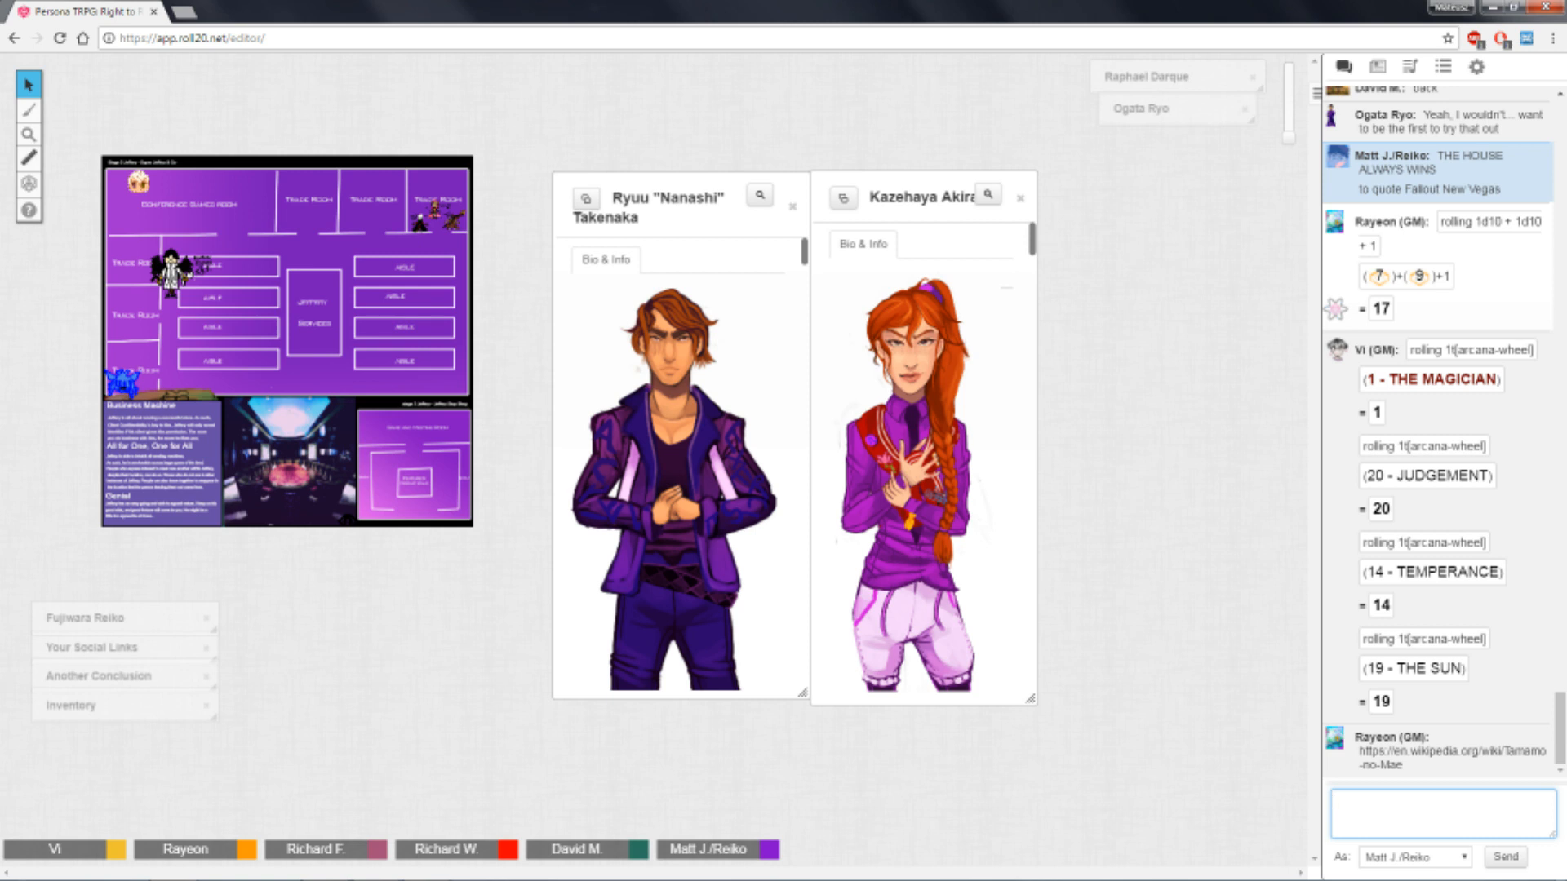
left_click(1438, 814)
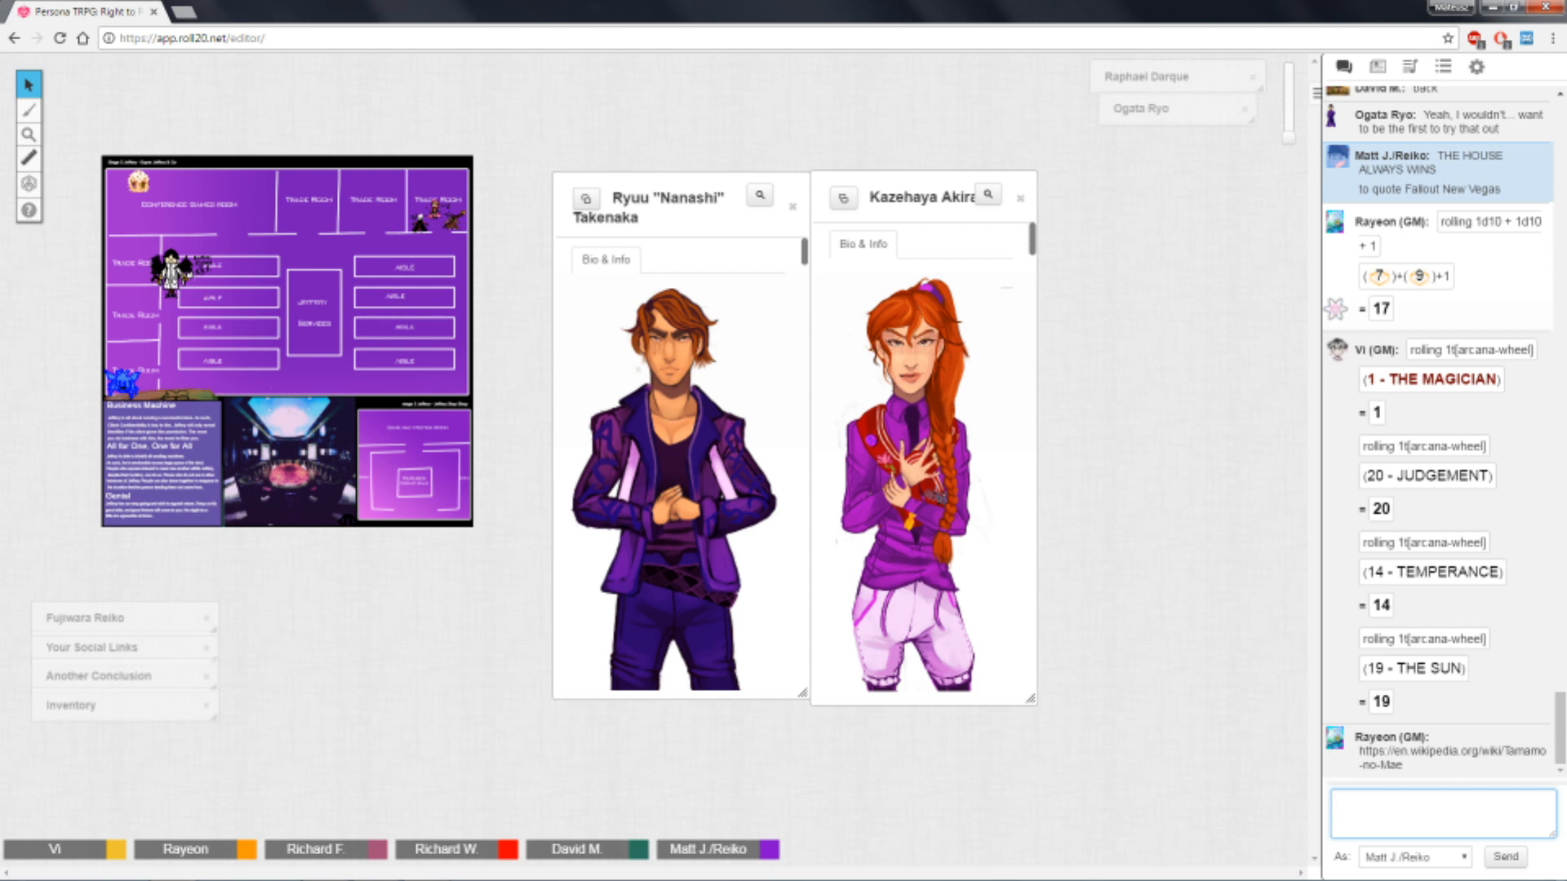
left_click(1441, 813)
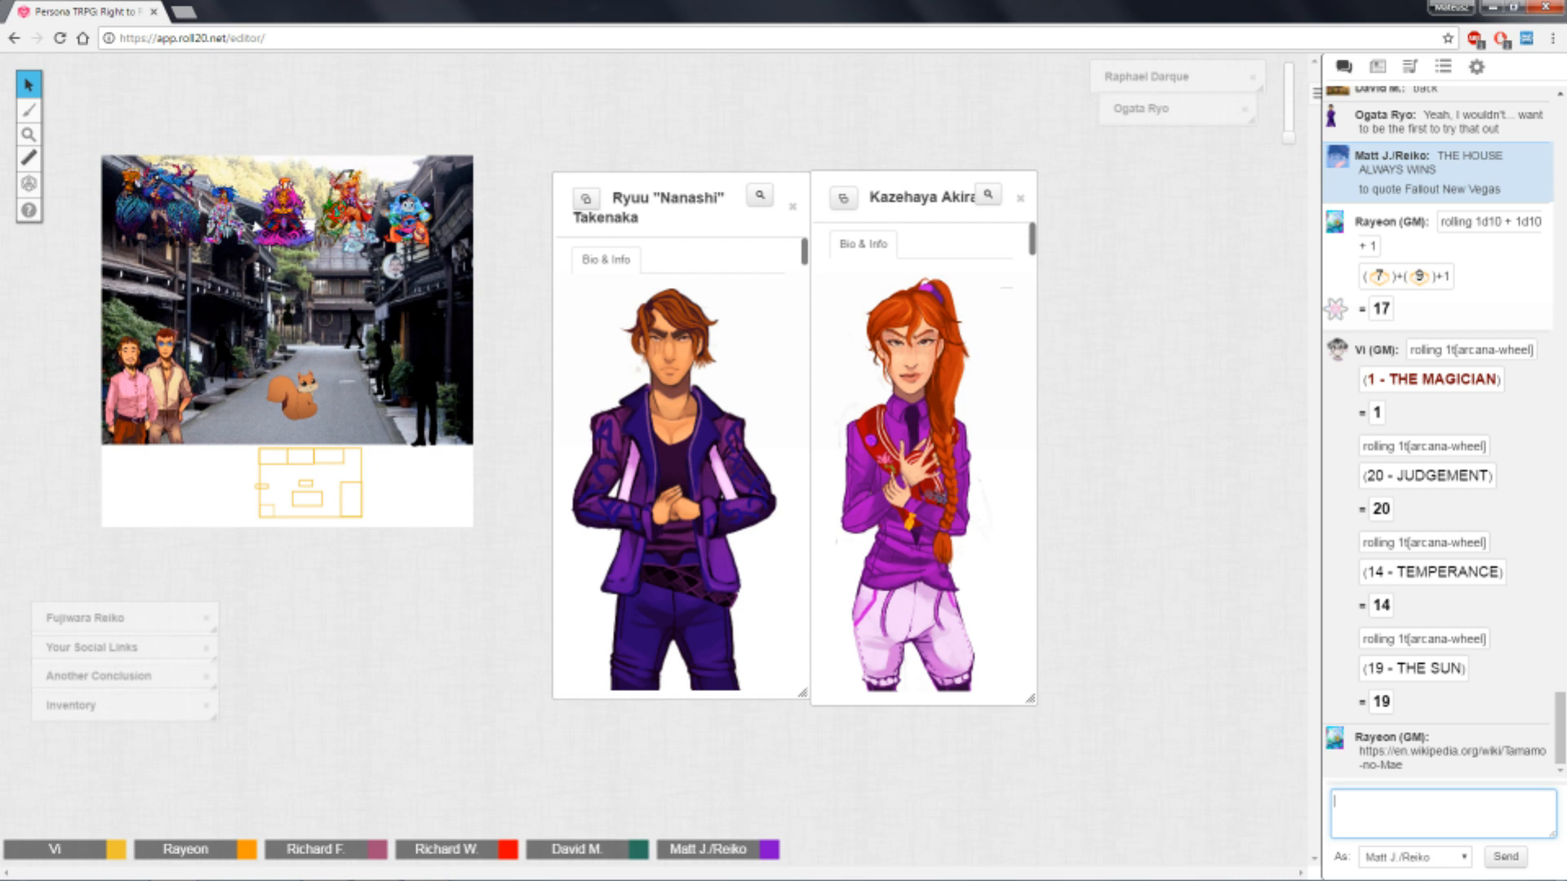
left_click(1439, 809)
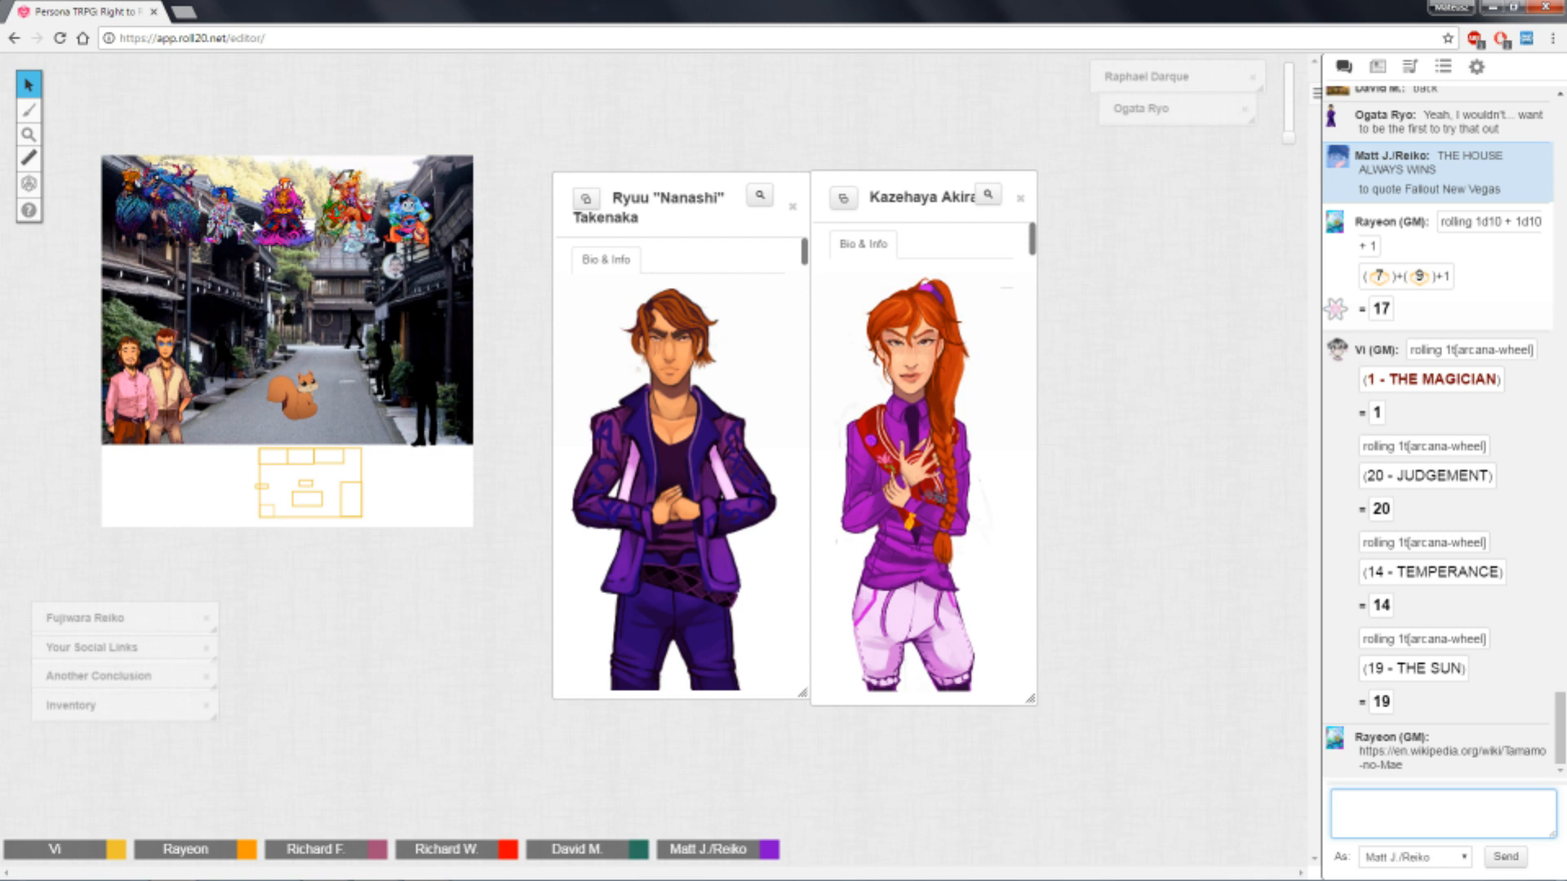
left_click(1438, 811)
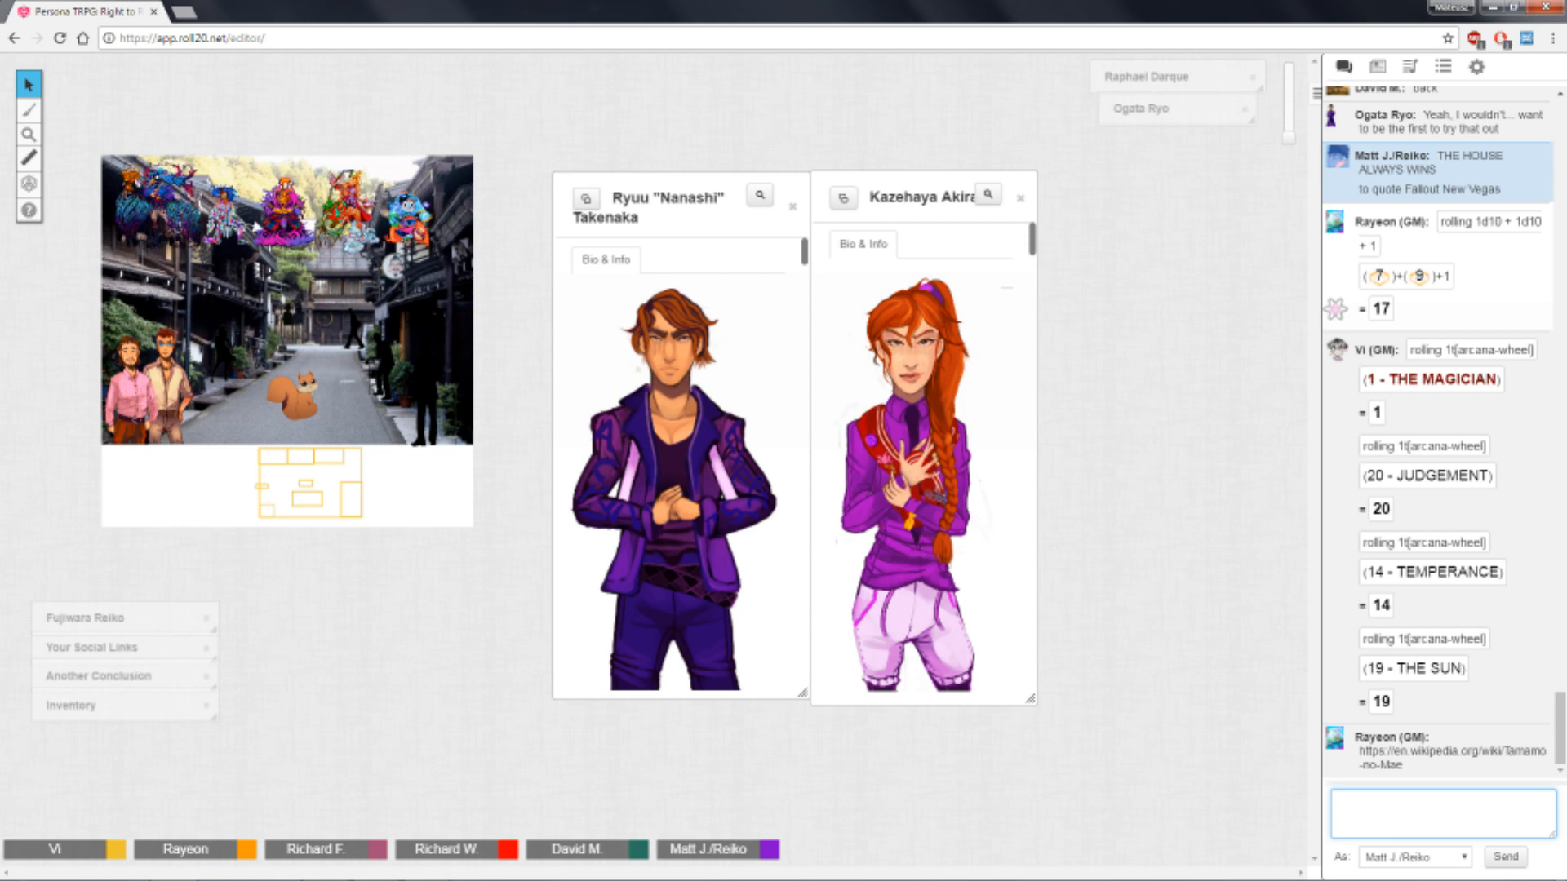
left_click(1439, 813)
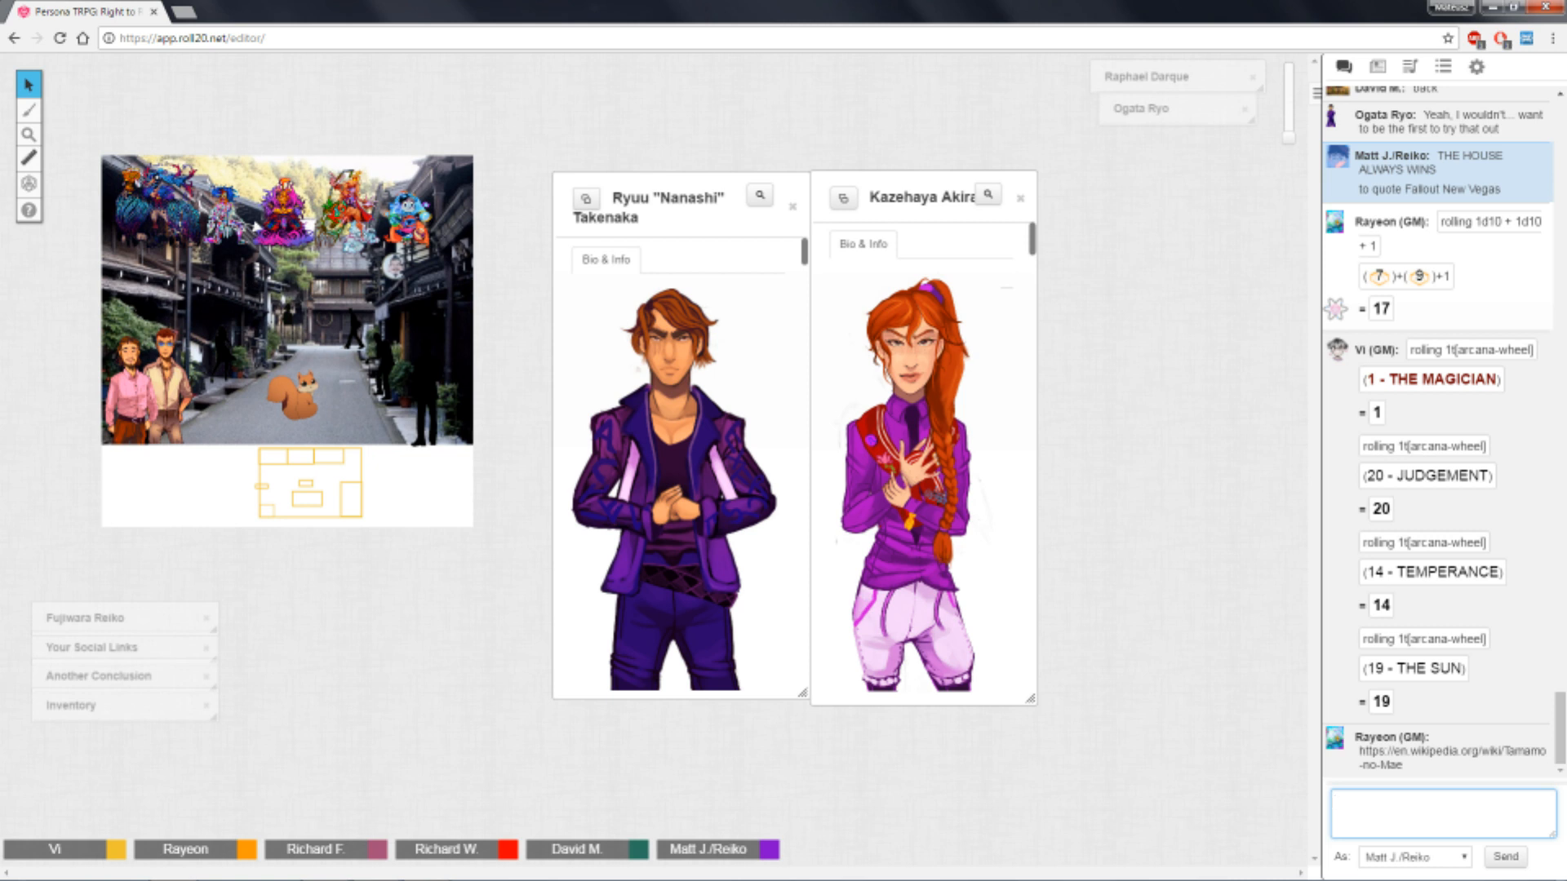
left_click(1442, 814)
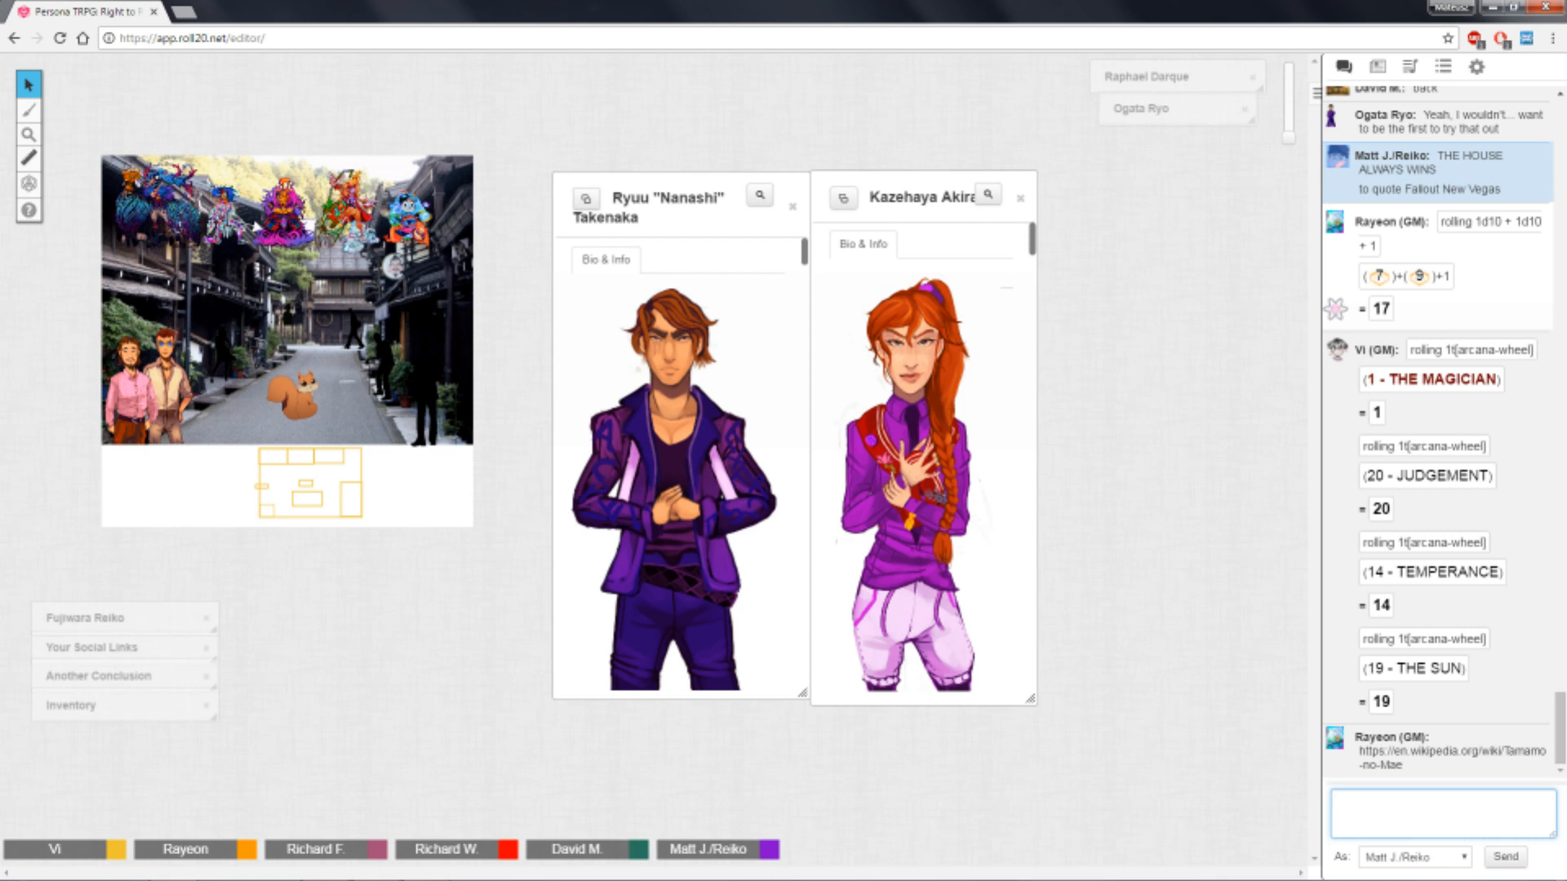
left_click(1440, 787)
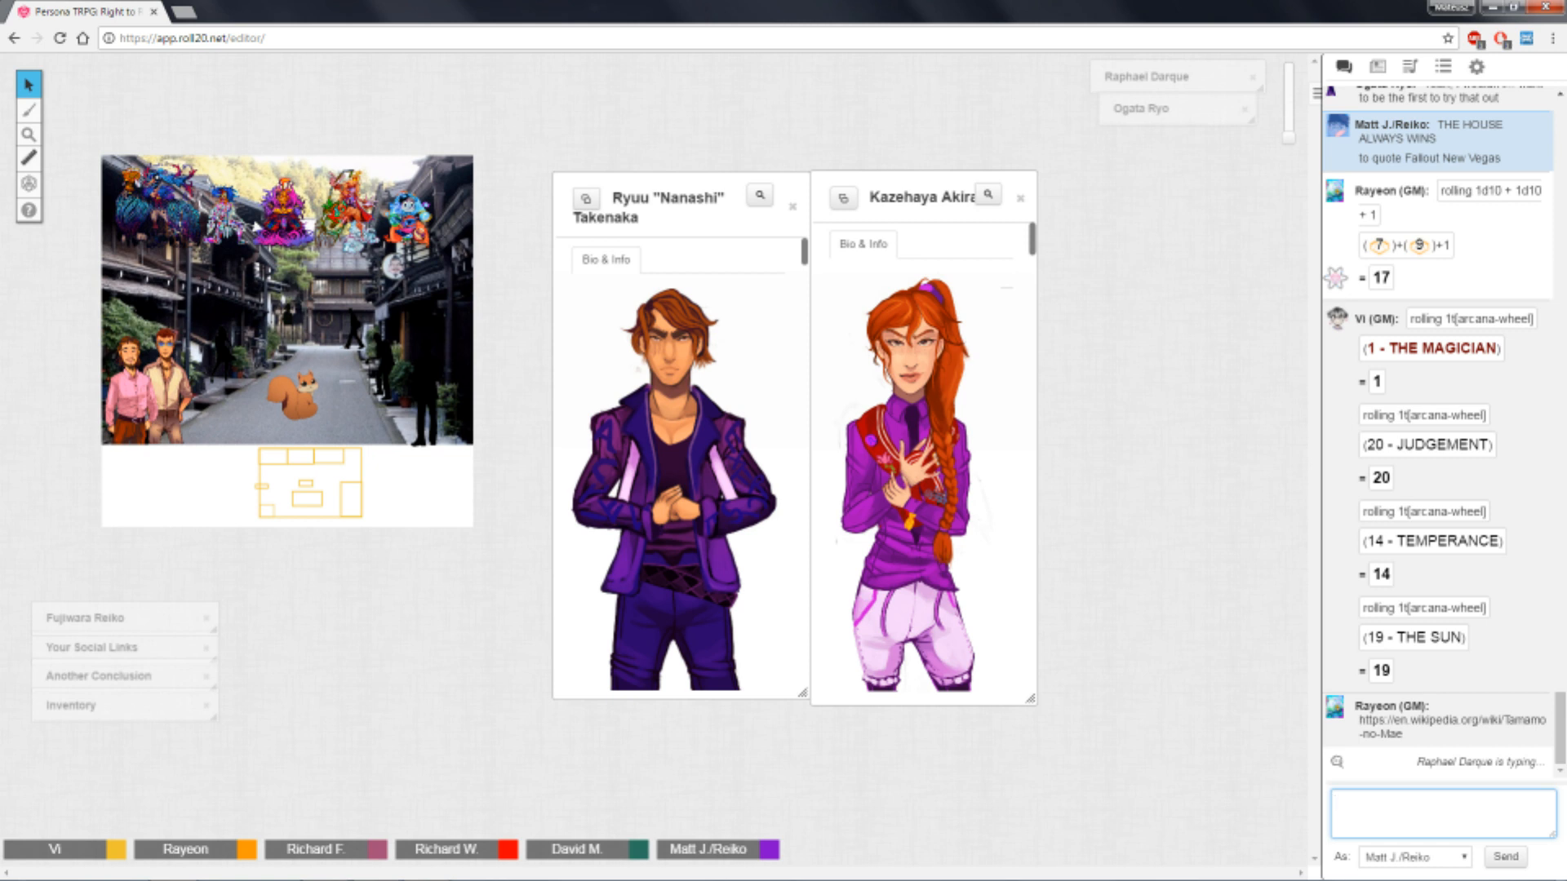
left_click(1438, 815)
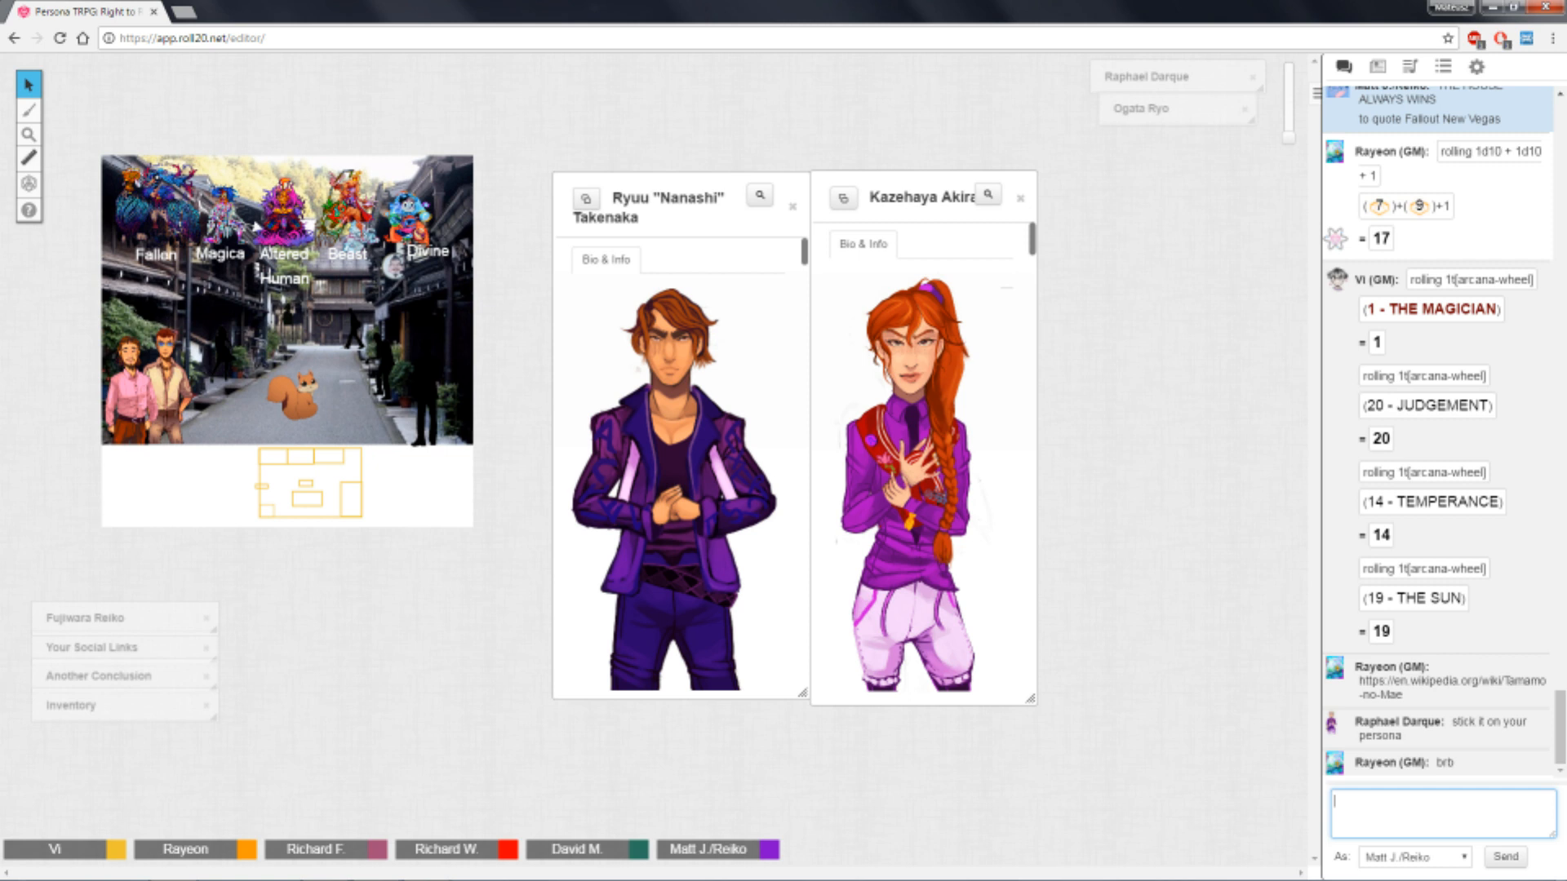
Type 'no one has a persona that does an impression of mobile artillery' in chat.
left_click(1438, 811)
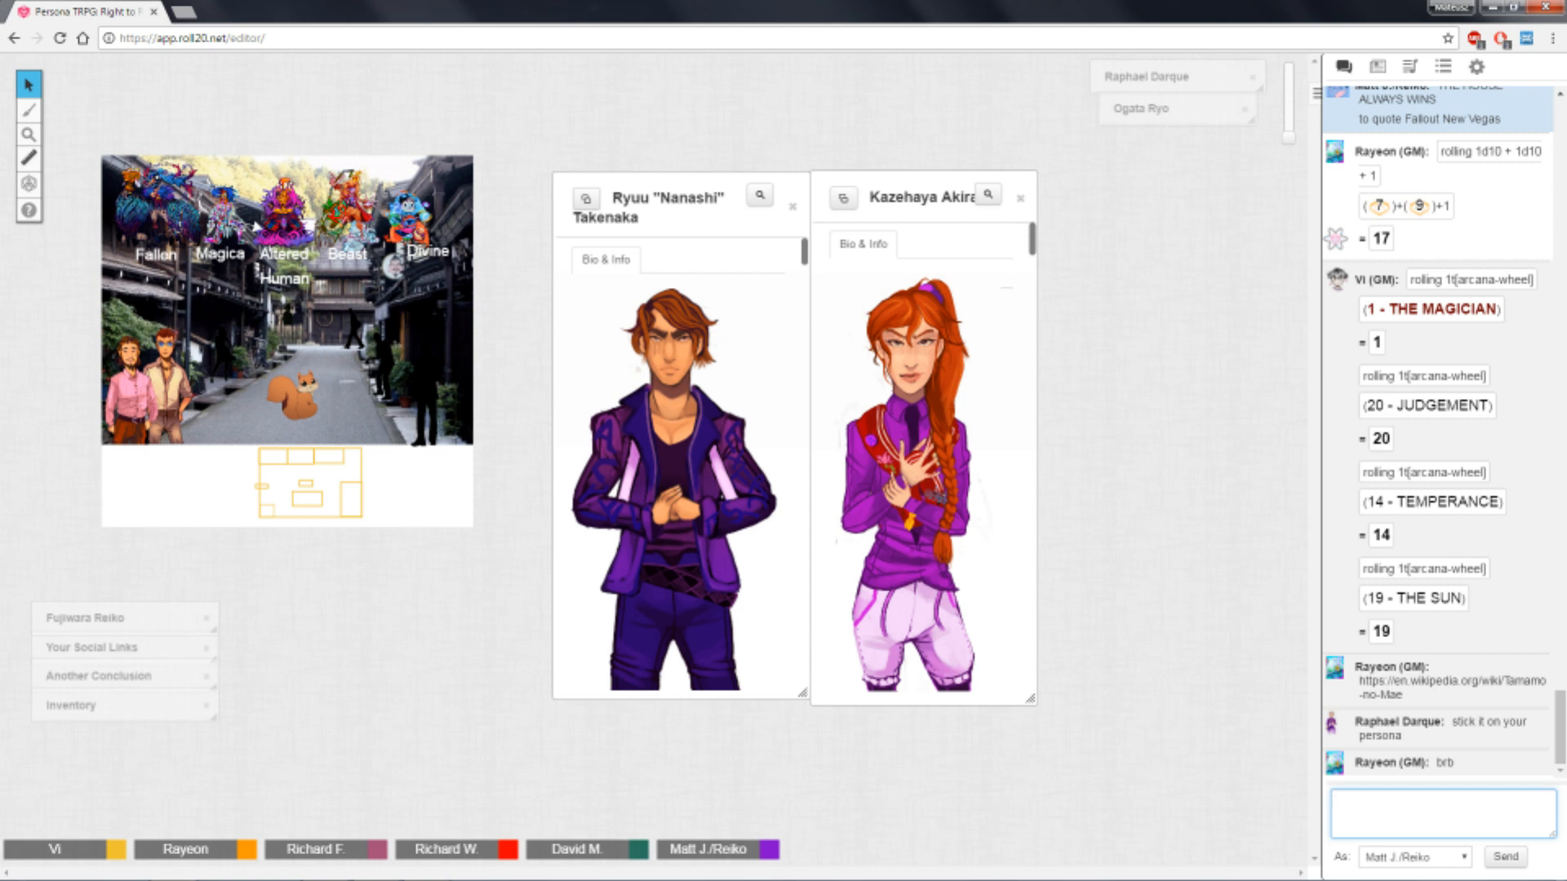
left_click(1439, 811)
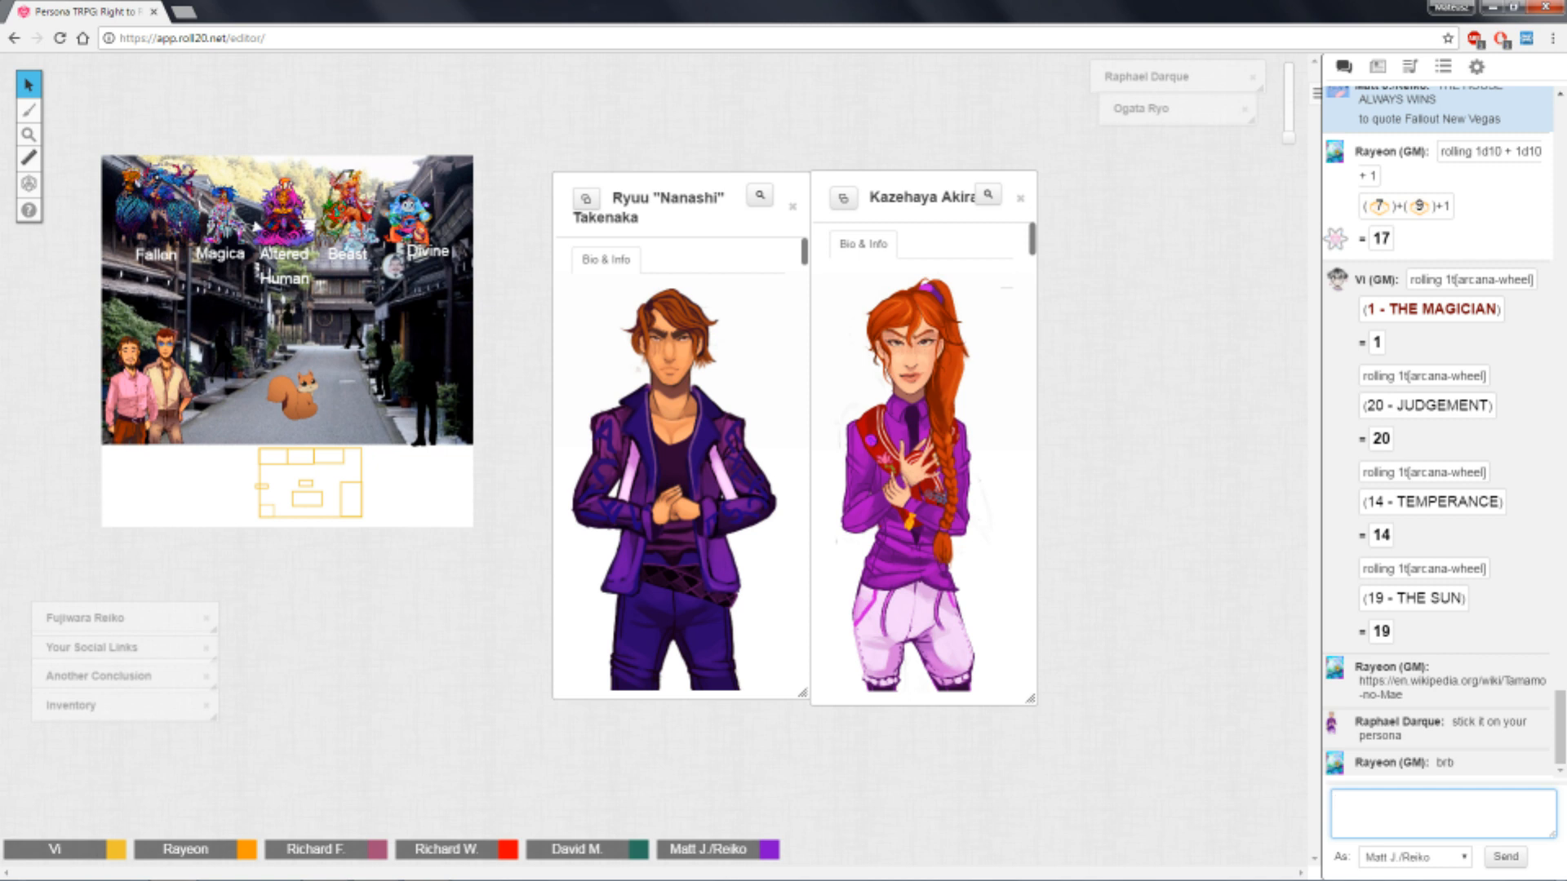
type("no on")
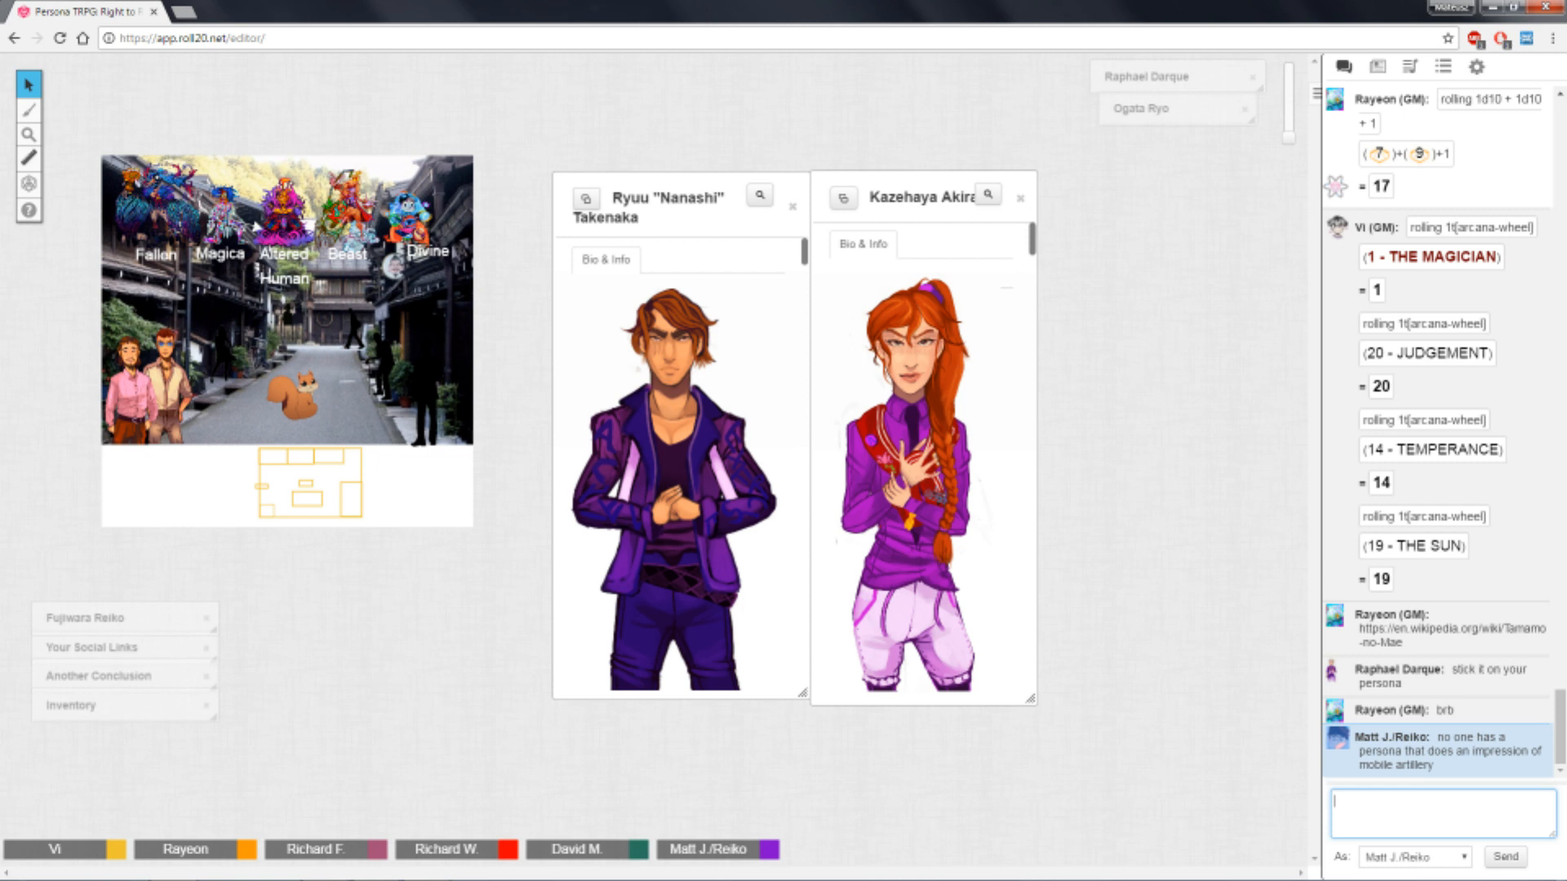
Browse the journal to Cloistered Families, close Oni Creation History, and open The Konoe Tengu.
left_click(1376, 67)
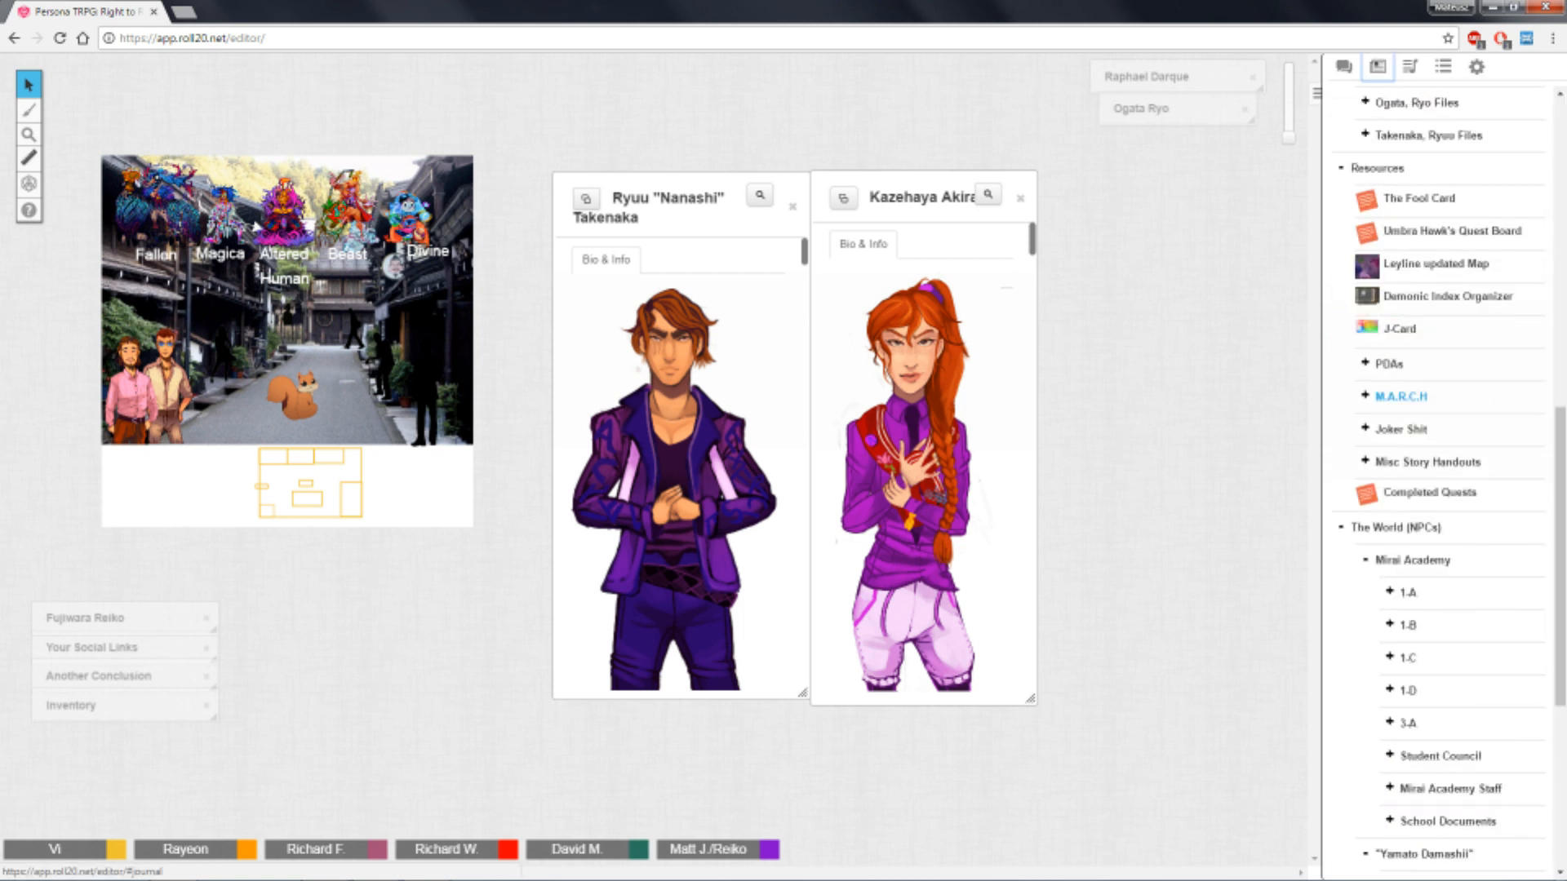
scroll("down", 3)
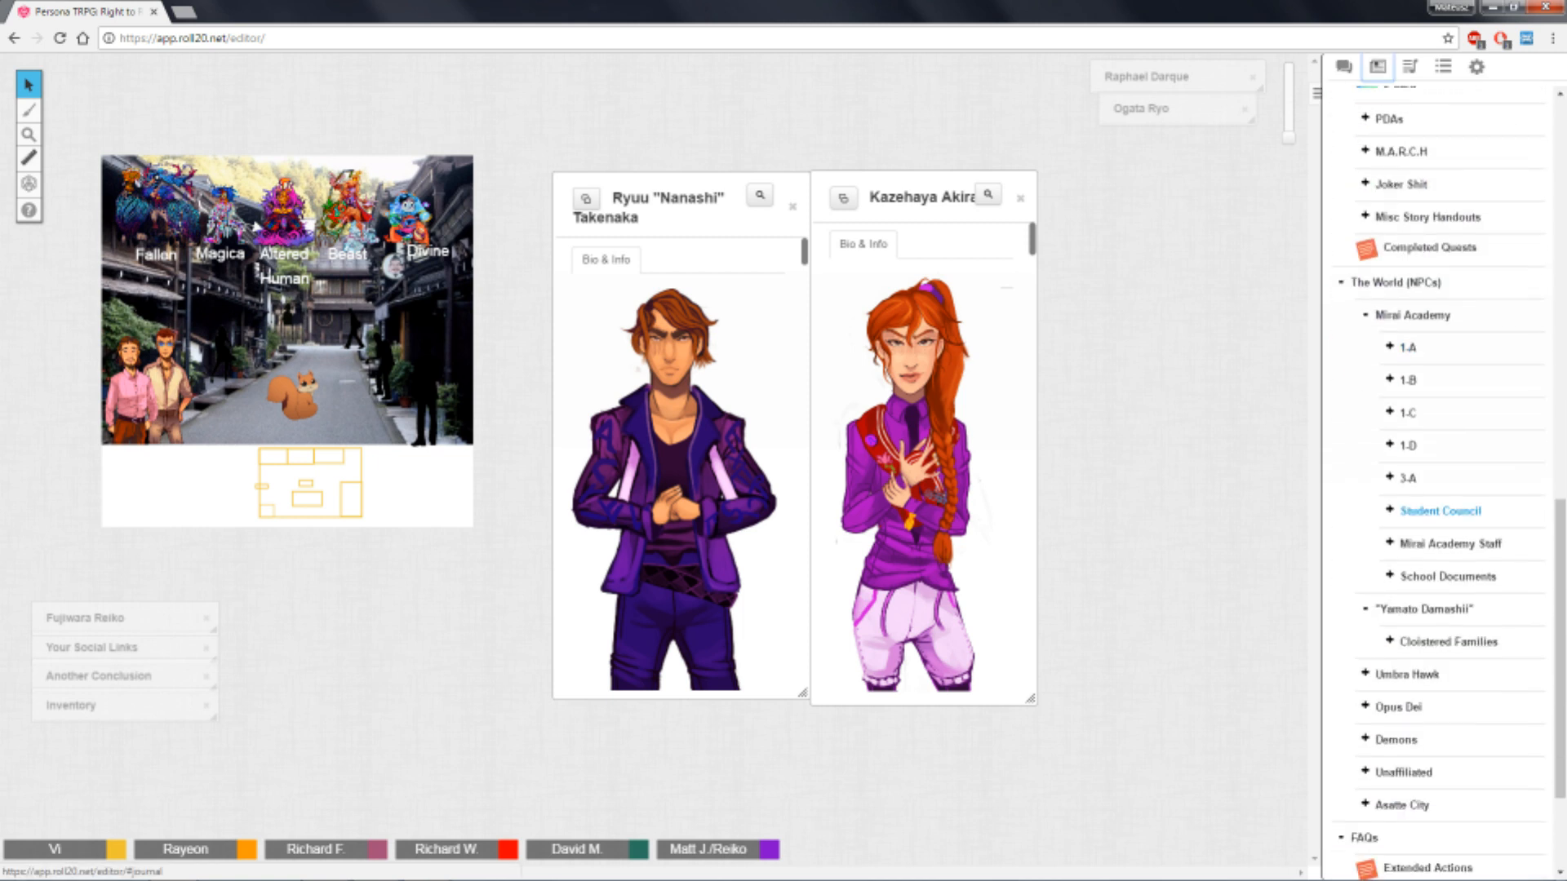
scroll("down", 3)
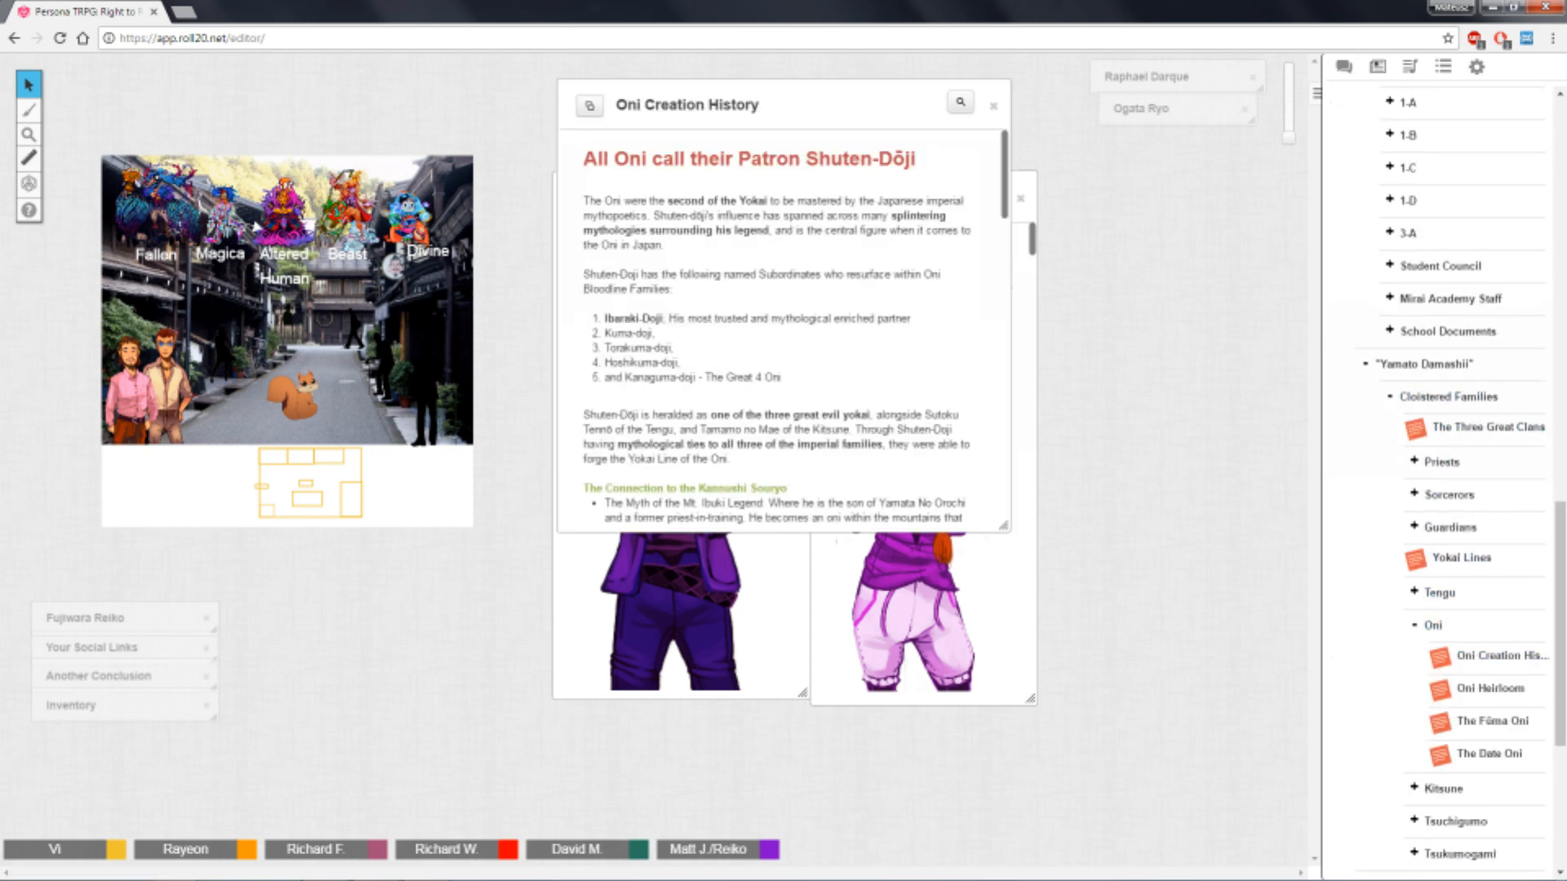
scroll("down", 3)
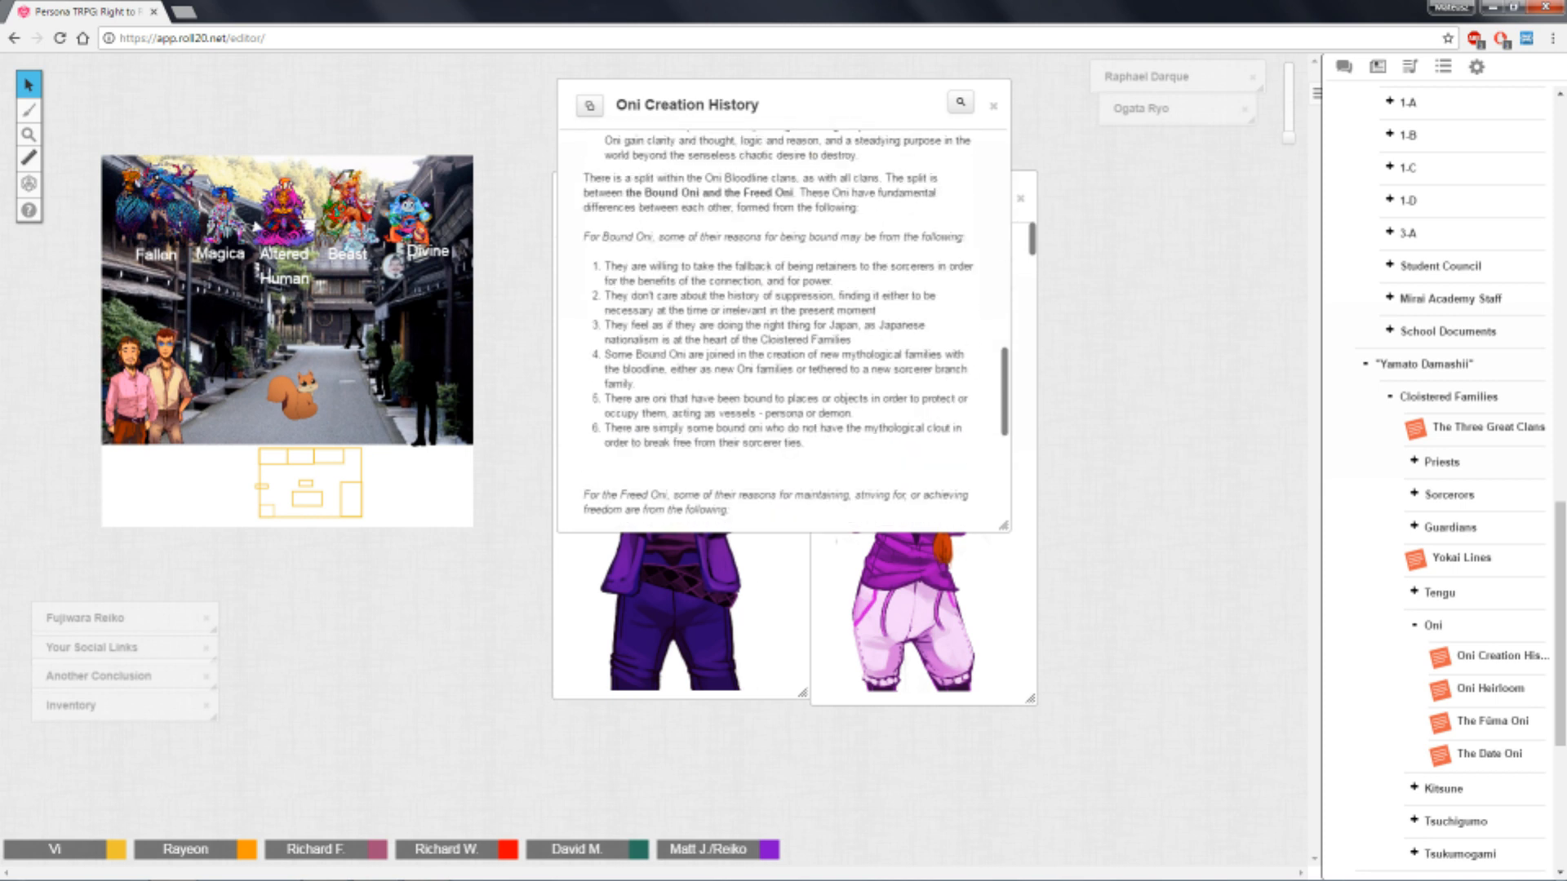
scroll("down", 3)
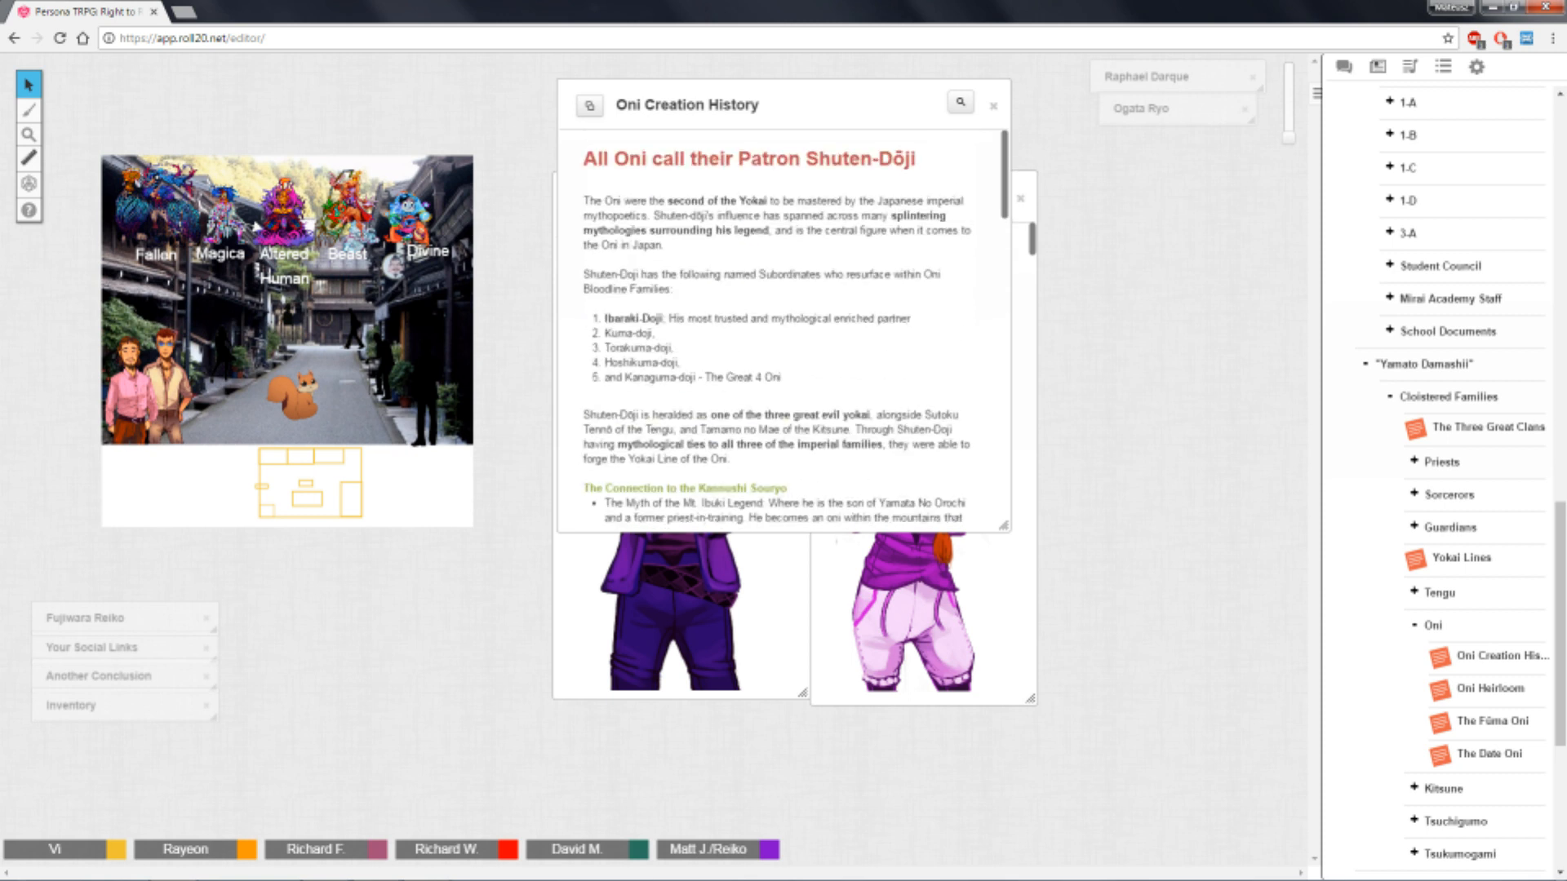
left_click(989, 106)
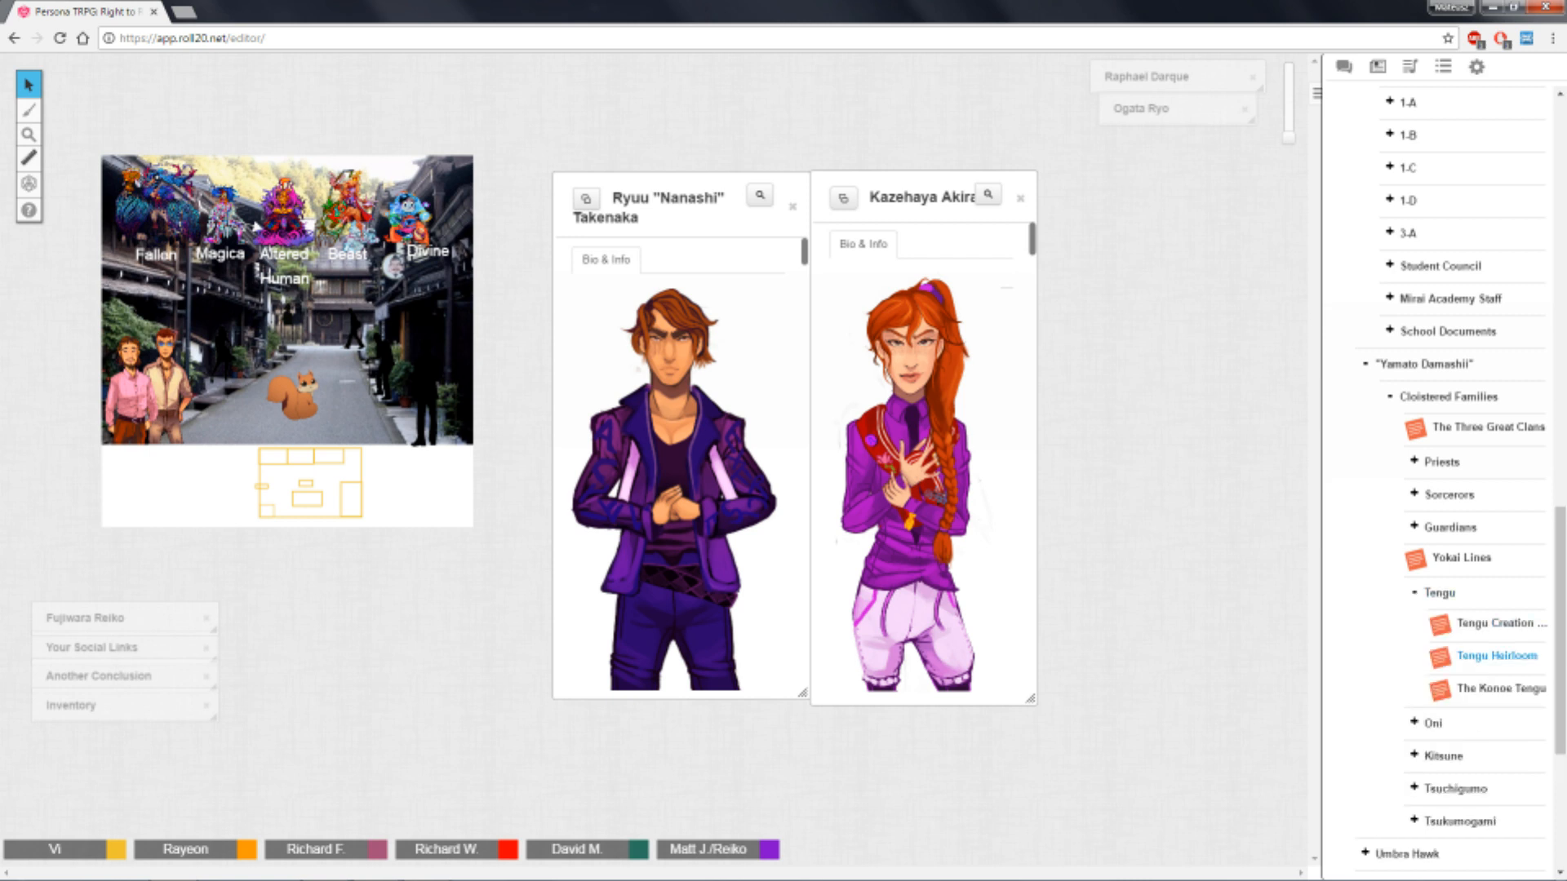
left_click(1493, 655)
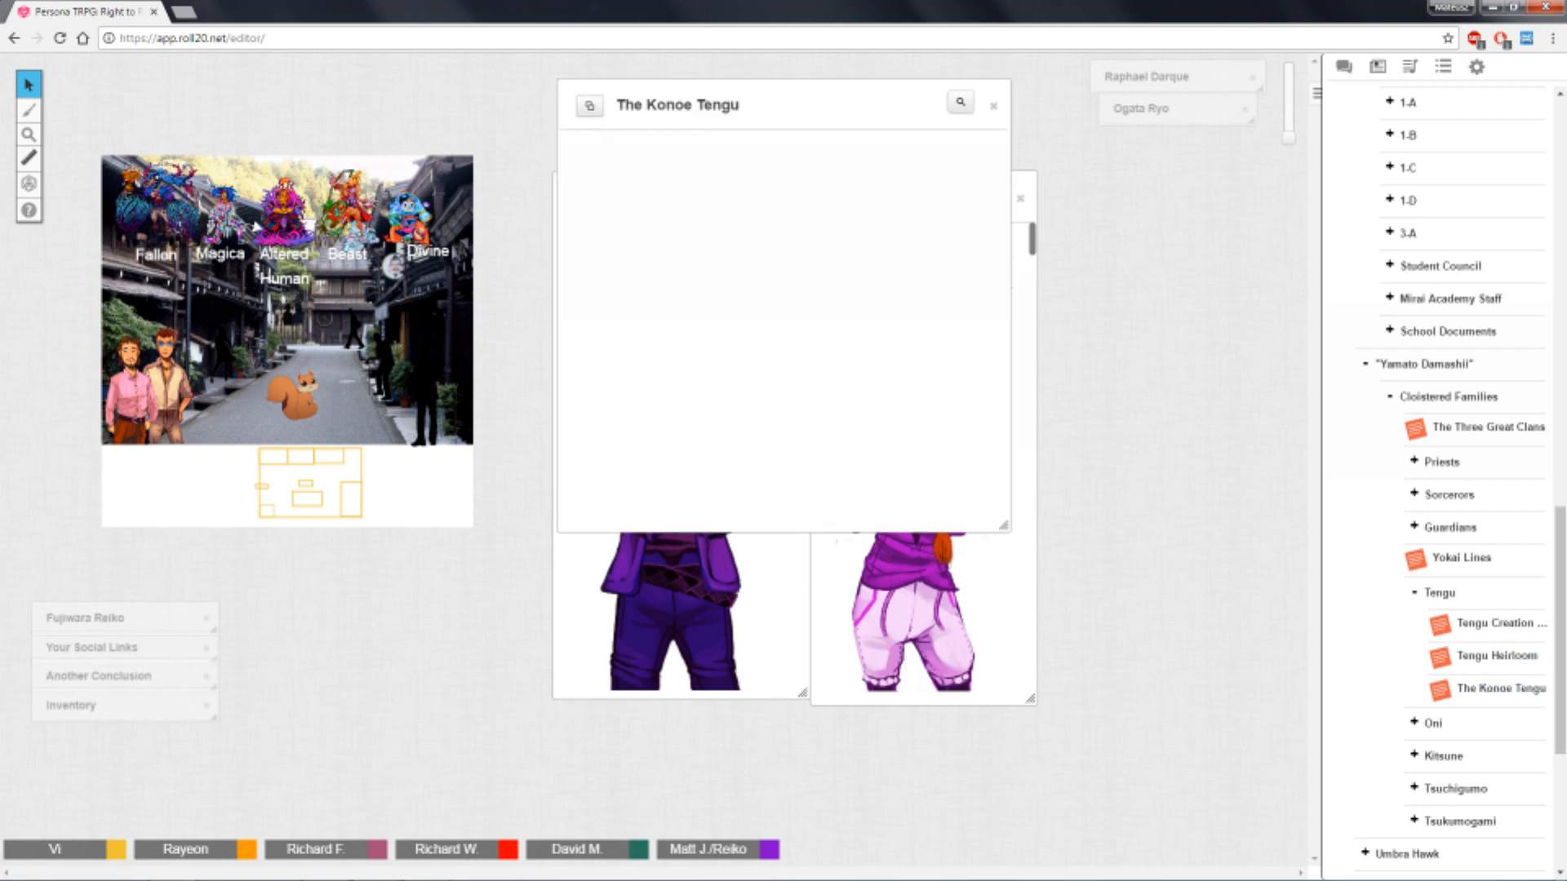
Close the empty Konoe Tengu handout and open Tengu Creation History.
left_click(1491, 623)
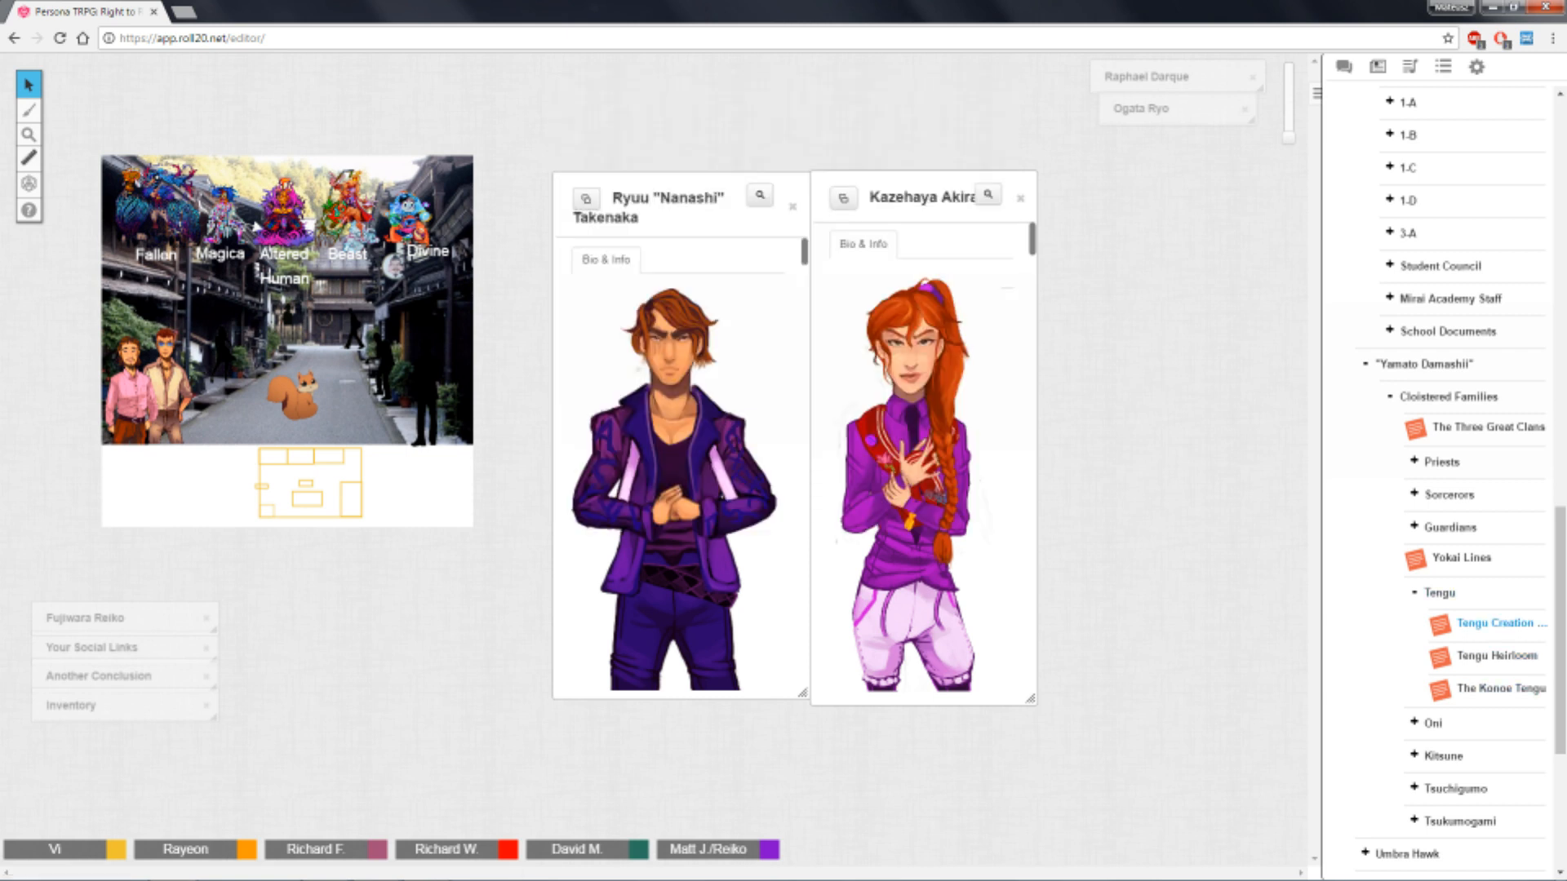
left_click(1492, 622)
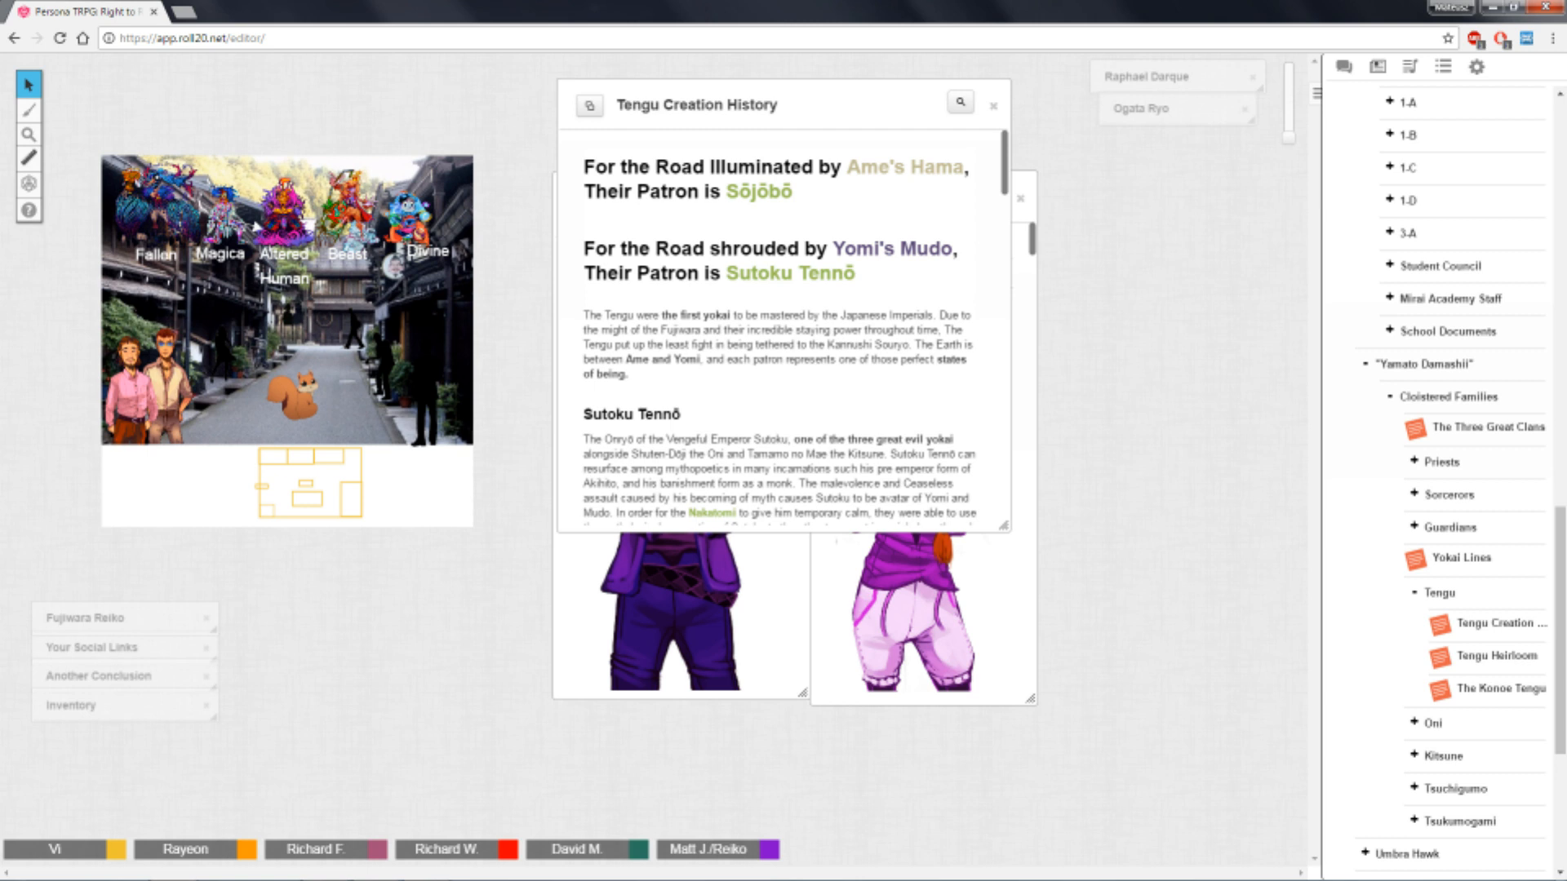
Read through the Tengu Creation History lore, minimize it, and return to chat.
scroll("down", 3)
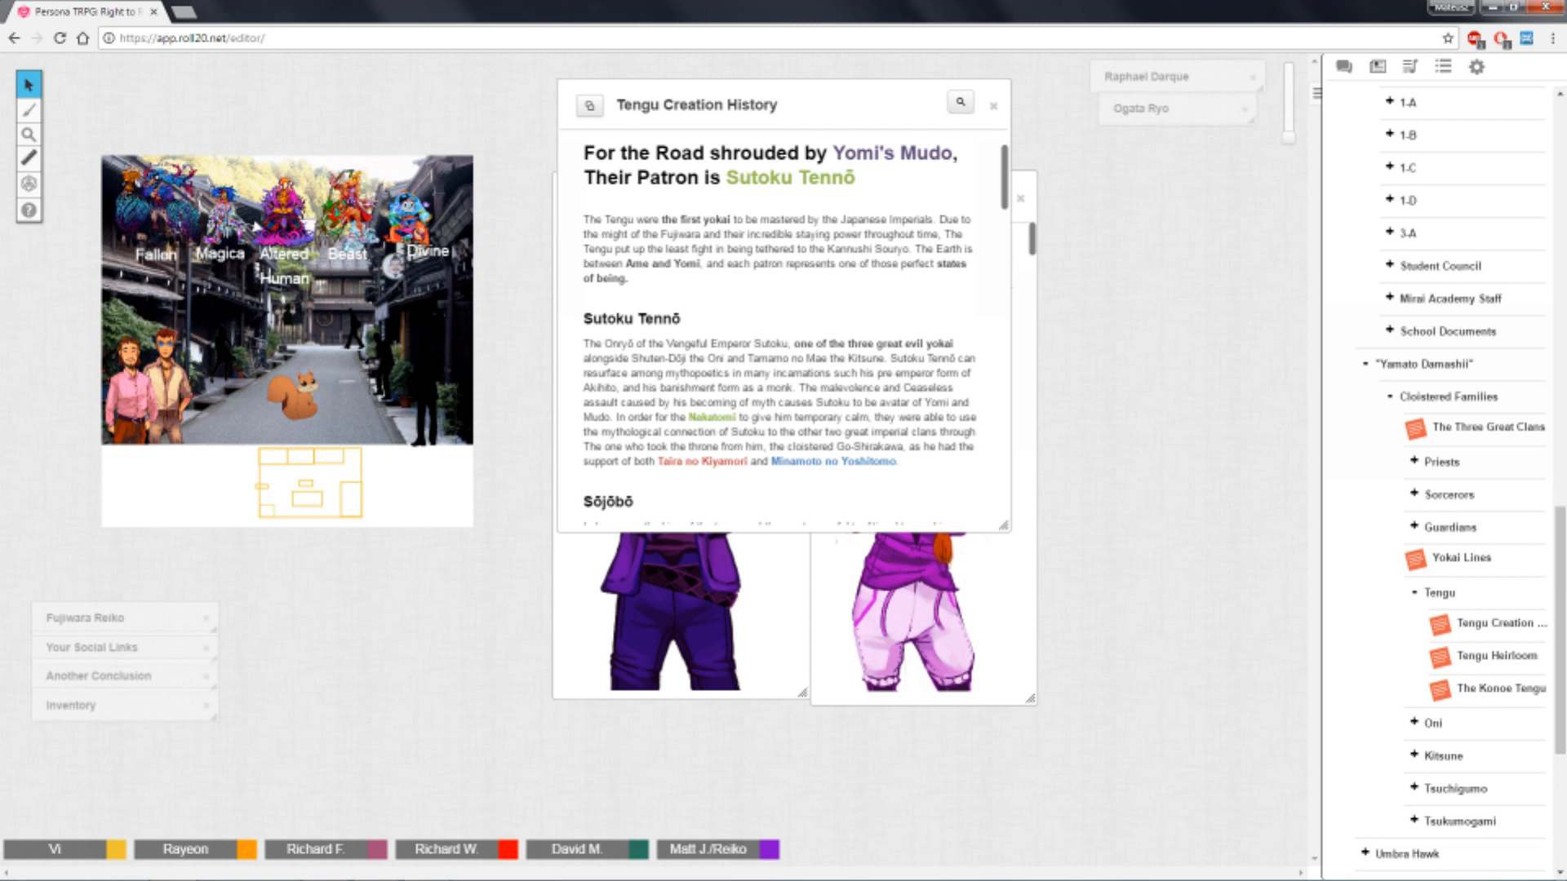
scroll("down", 3)
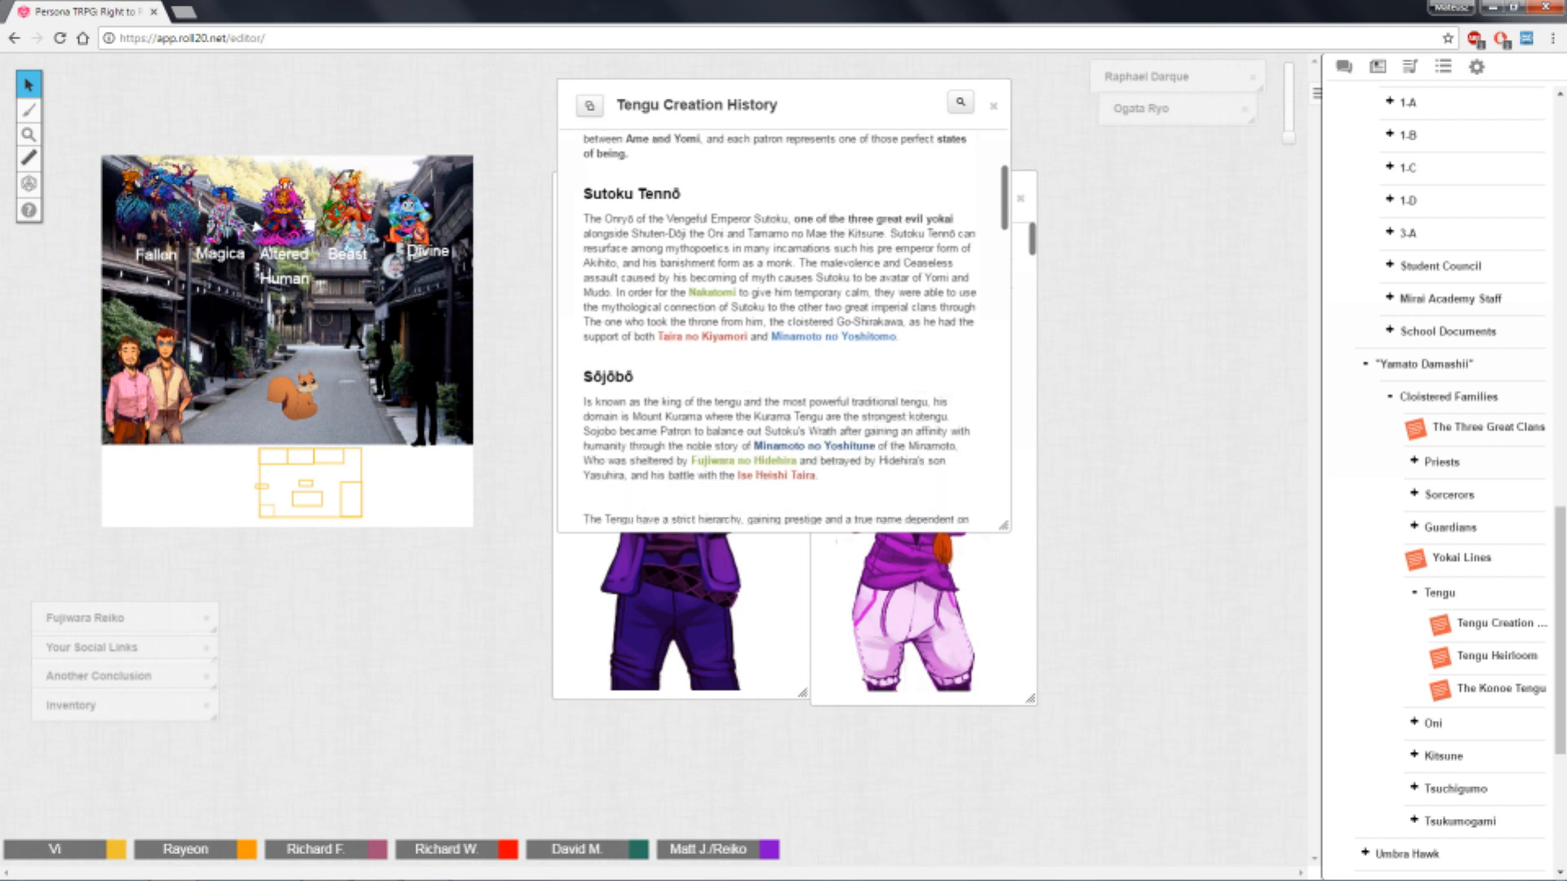
scroll("down", 3)
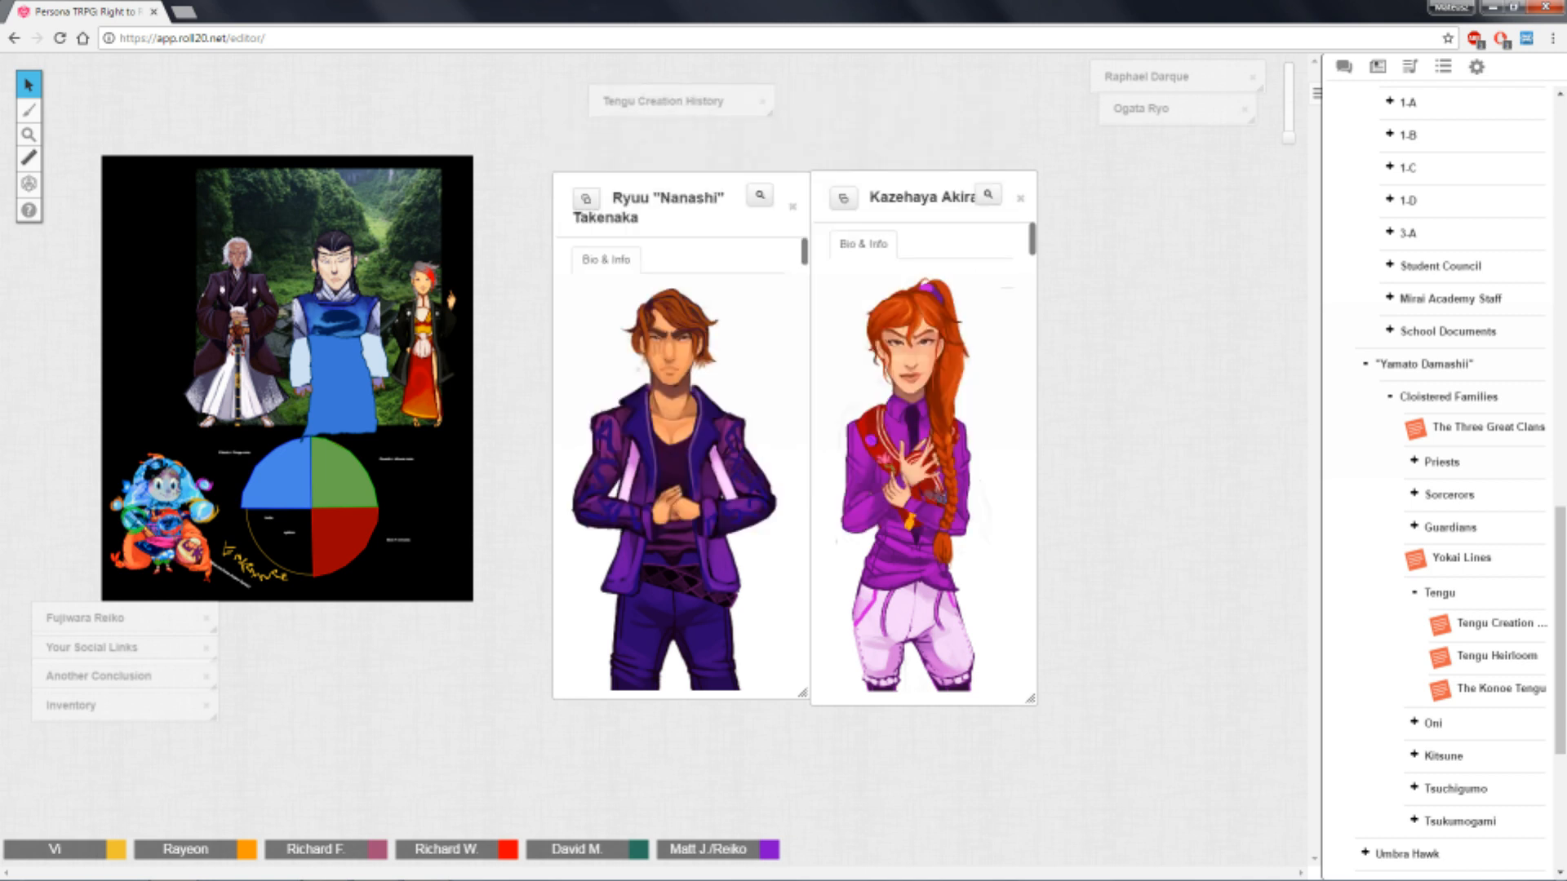
left_click(1450, 395)
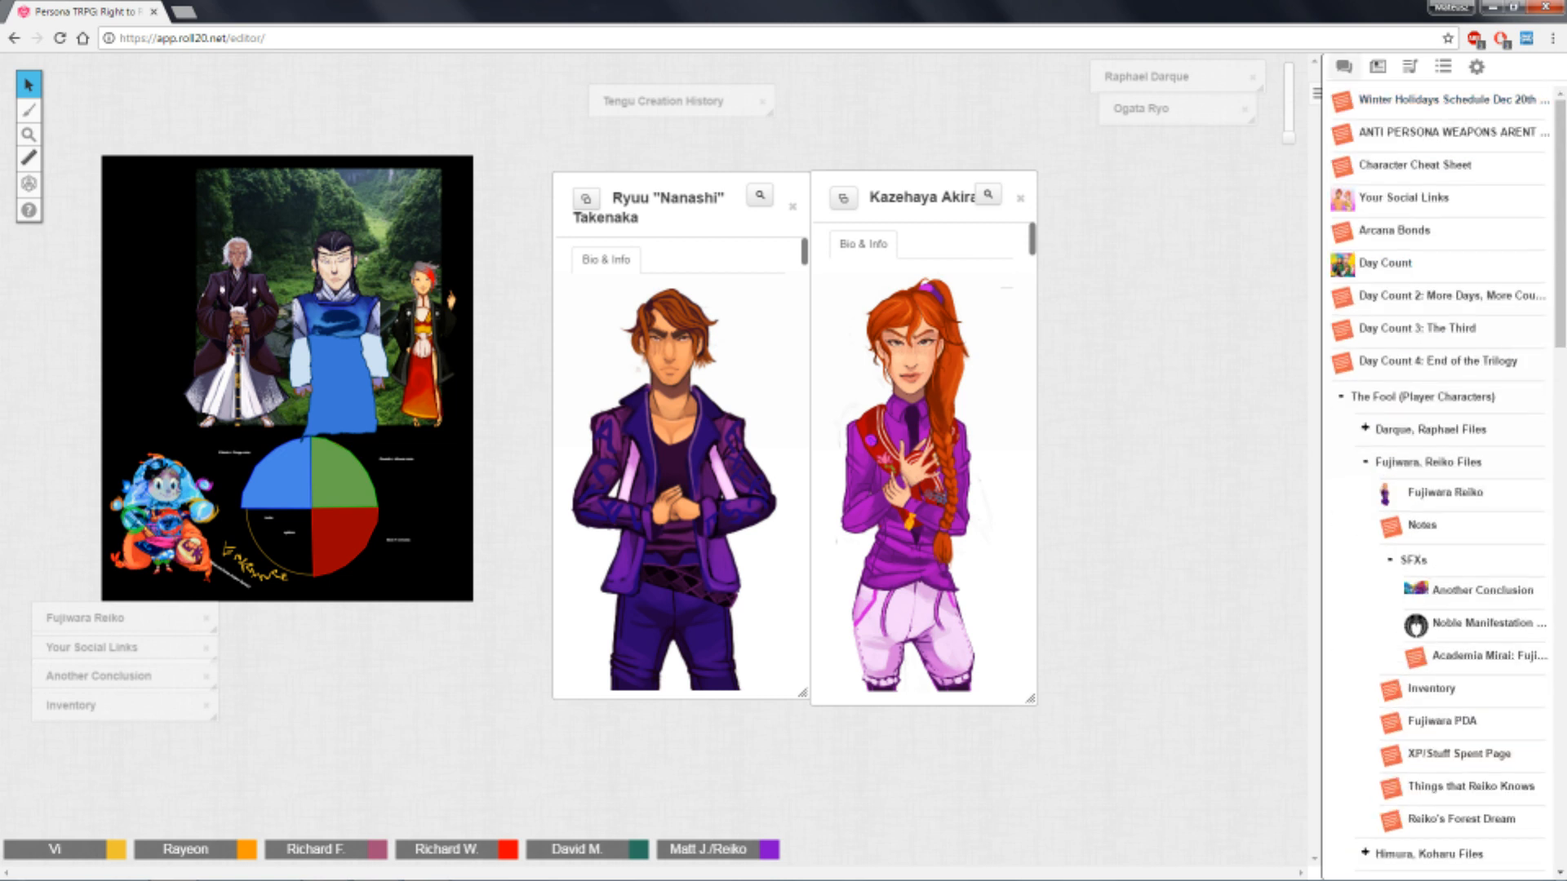
left_click(1341, 66)
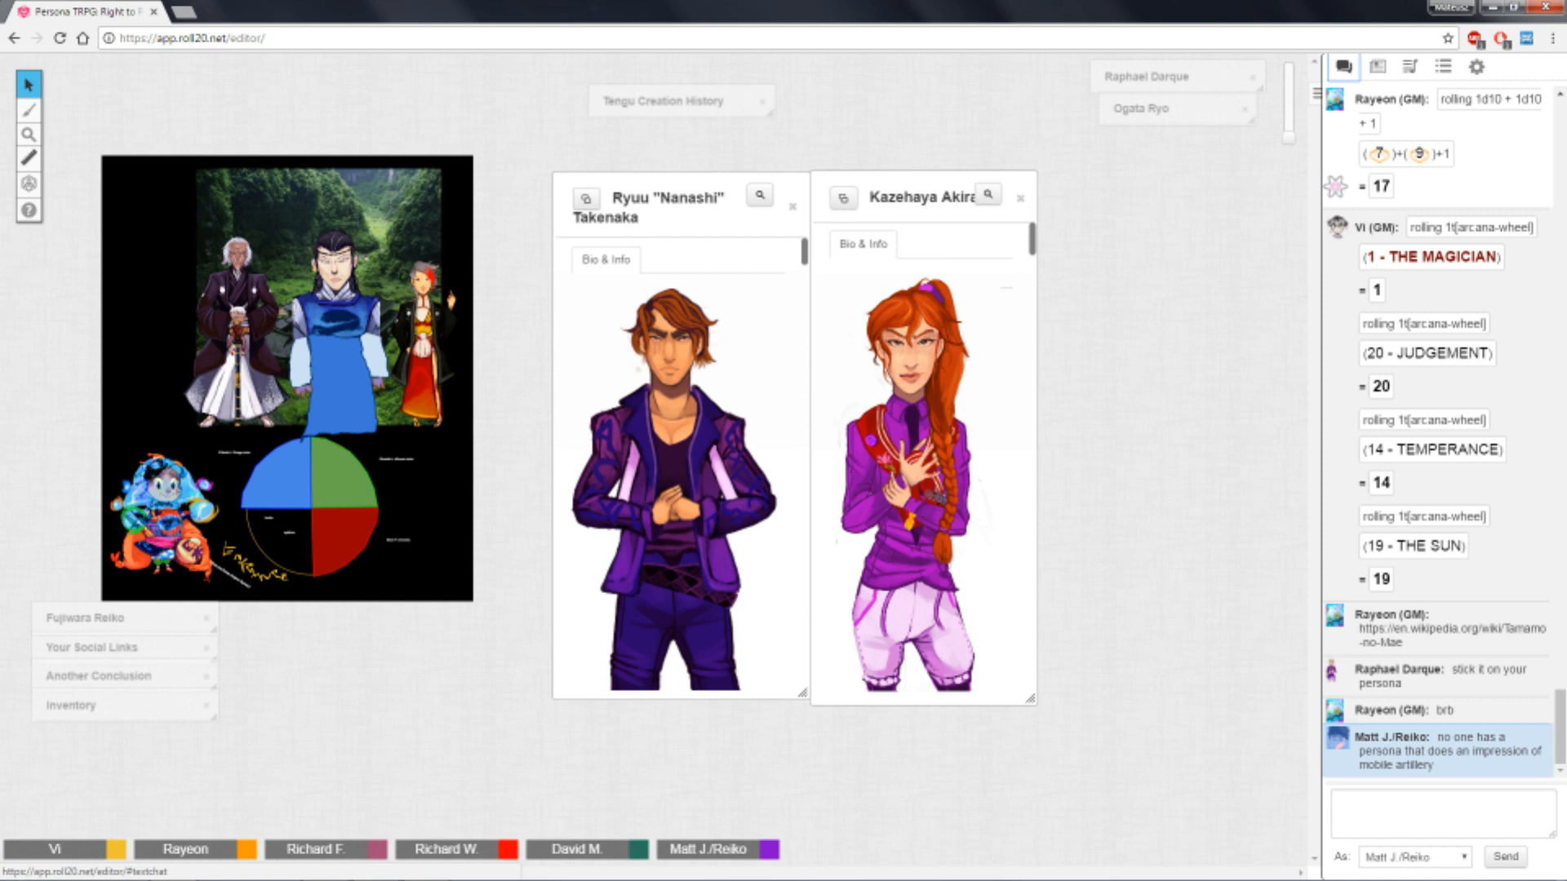
left_click(1438, 812)
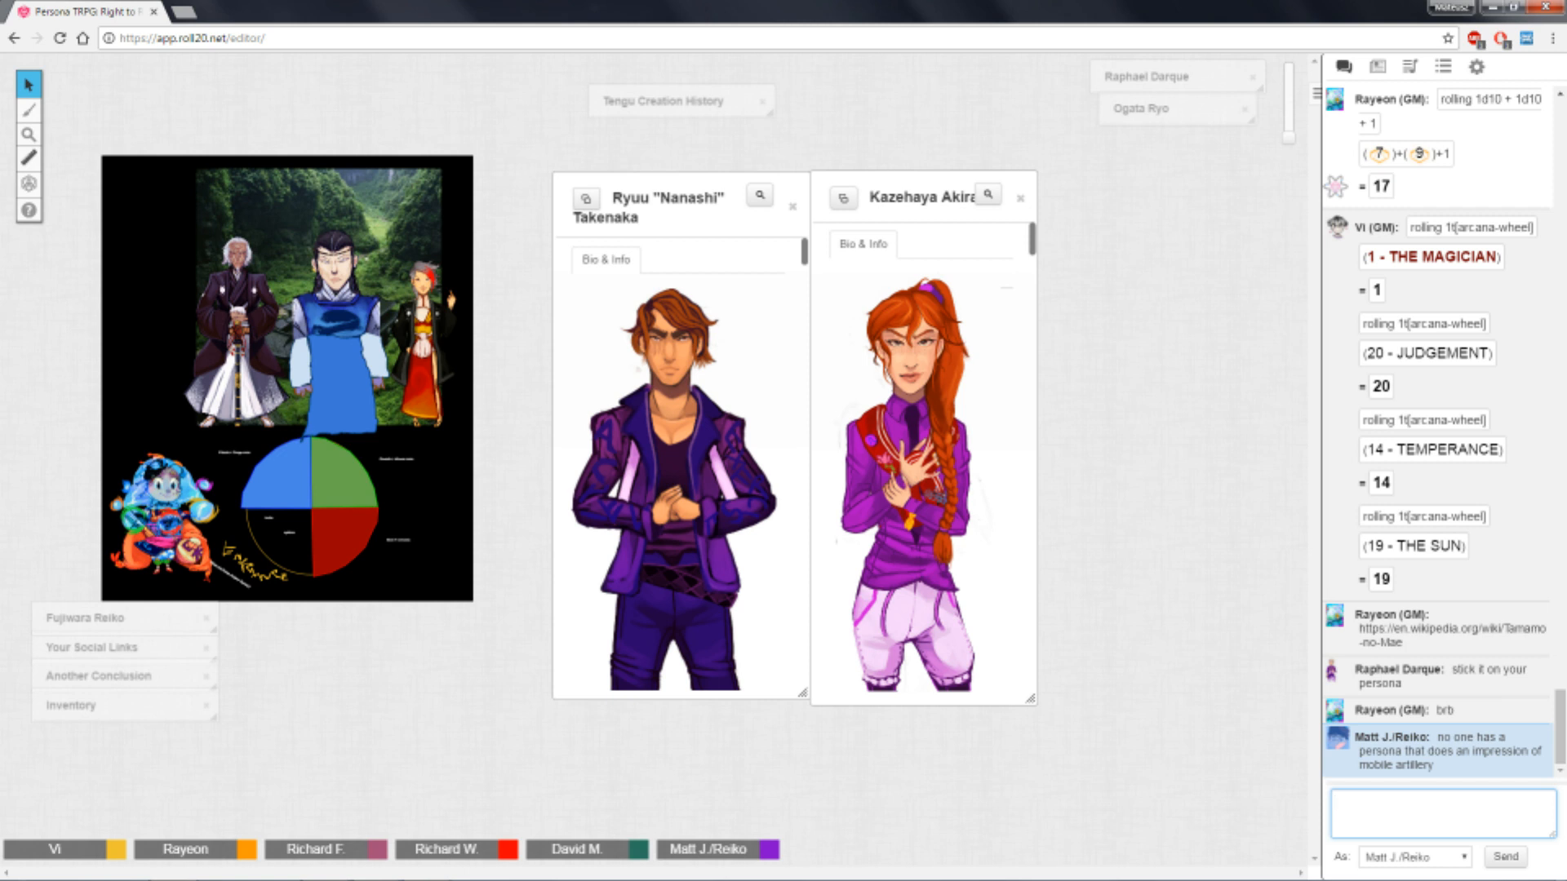
left_click(1438, 810)
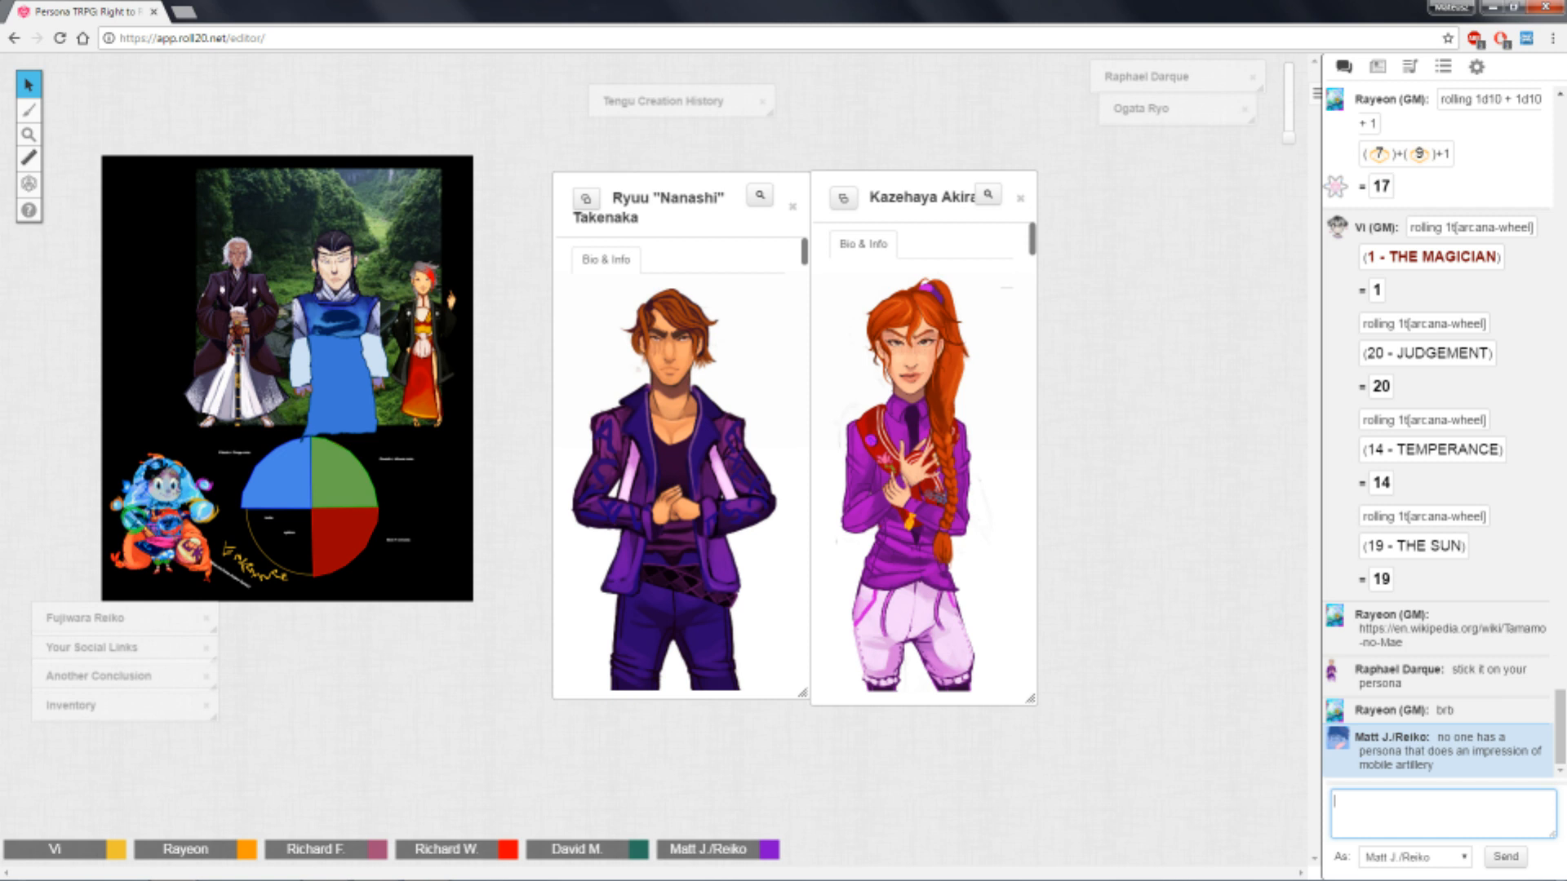